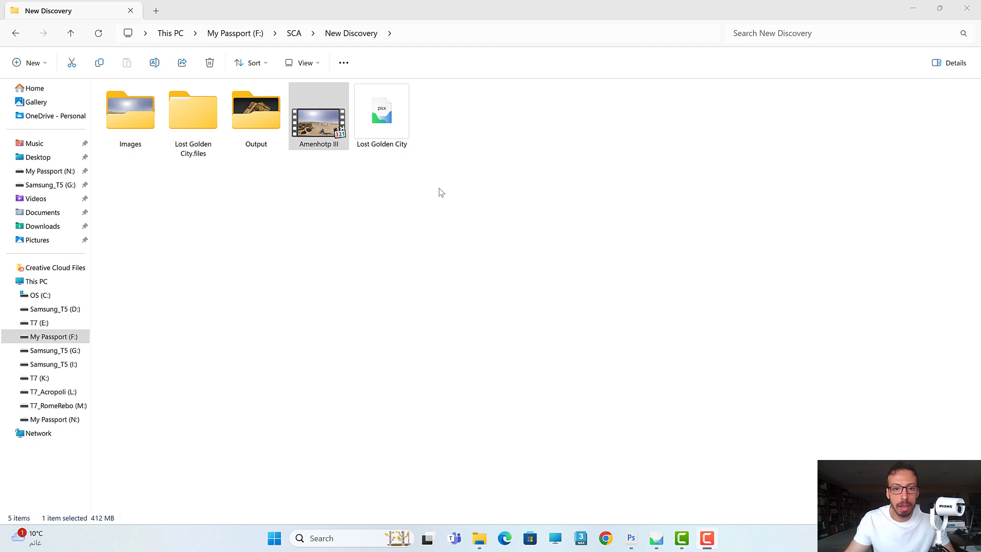
{"action": "mouse_move", "coordinate": [396, 317]}
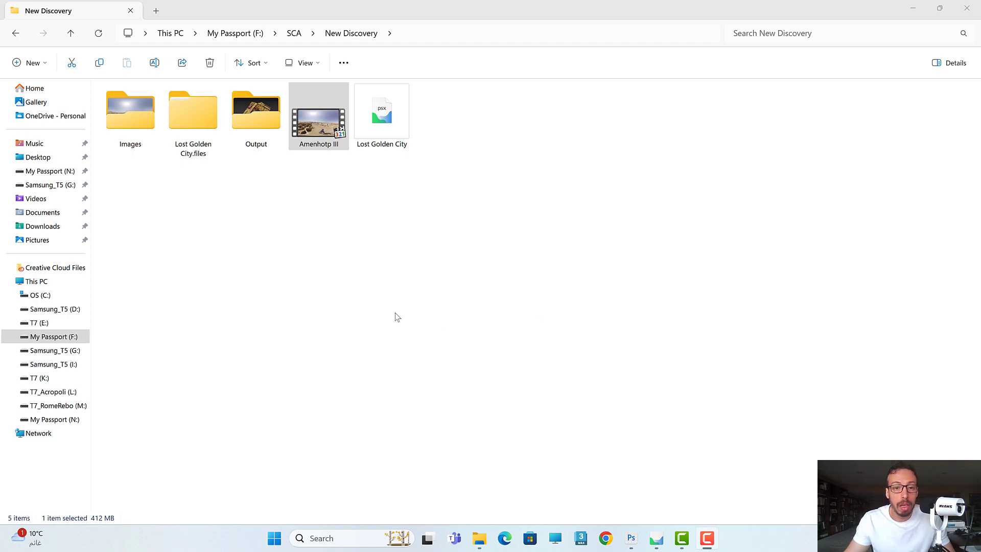
{"action": "mouse_move", "coordinate": [420, 312]}
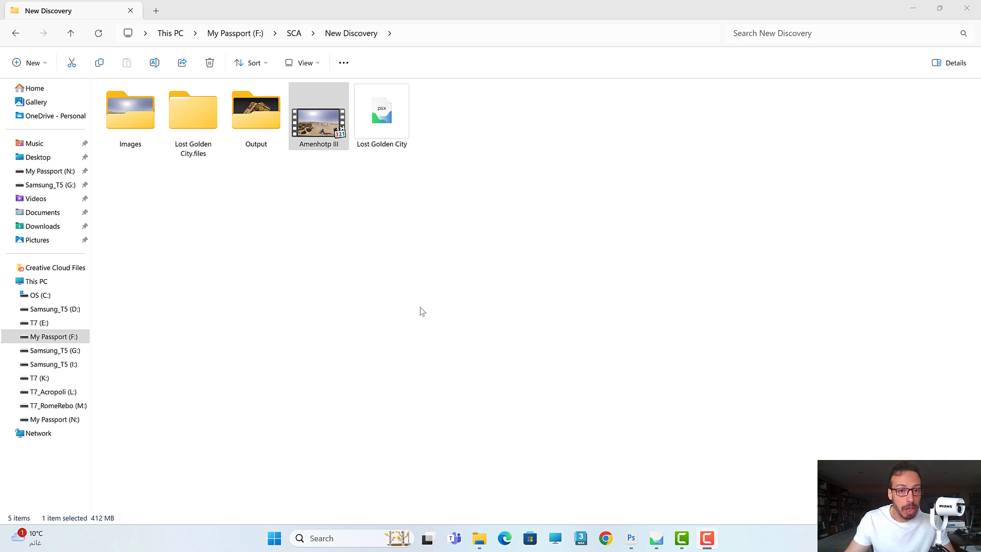
{"action": "mouse_move", "coordinate": [535, 434]}
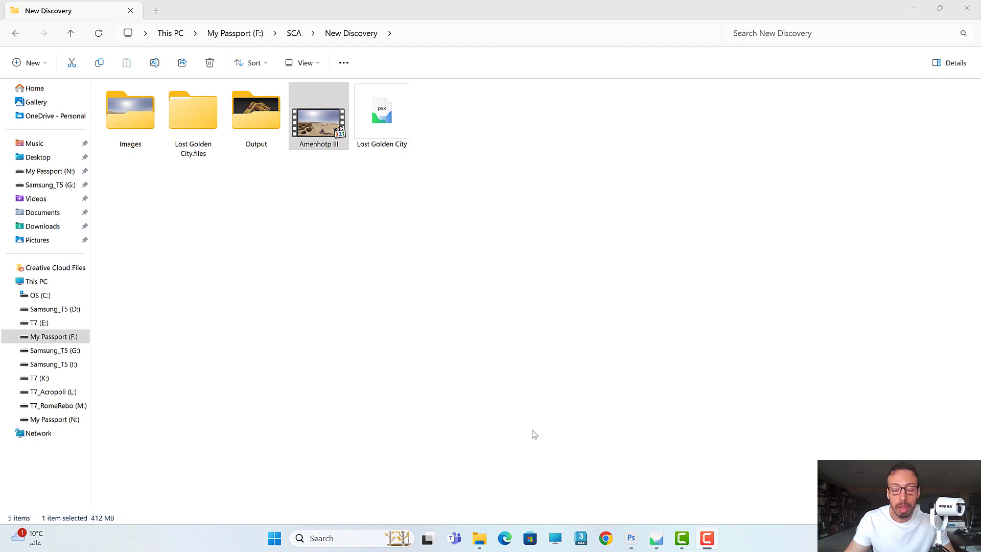
{"action": "mouse_move", "coordinate": [543, 438]}
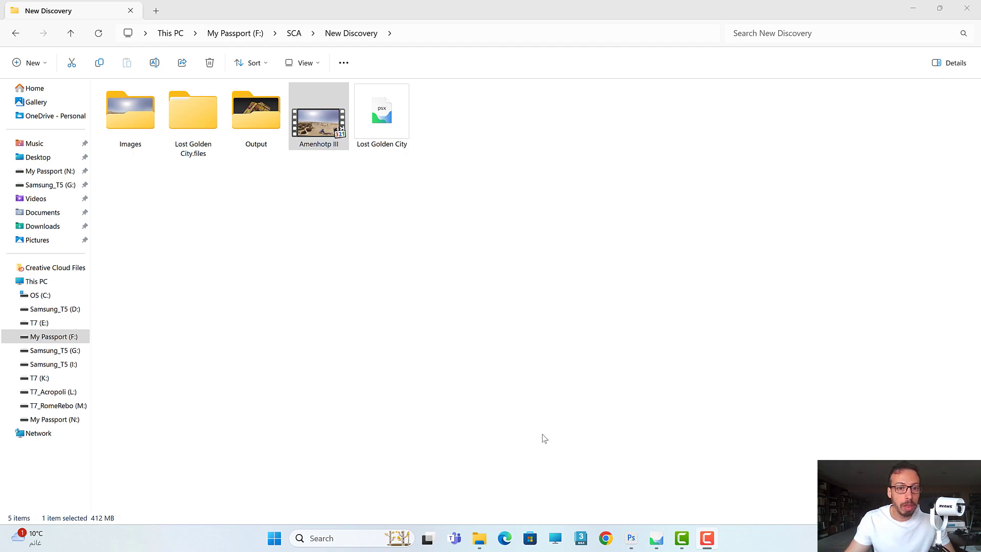
{"action": "mouse_move", "coordinate": [343, 201]}
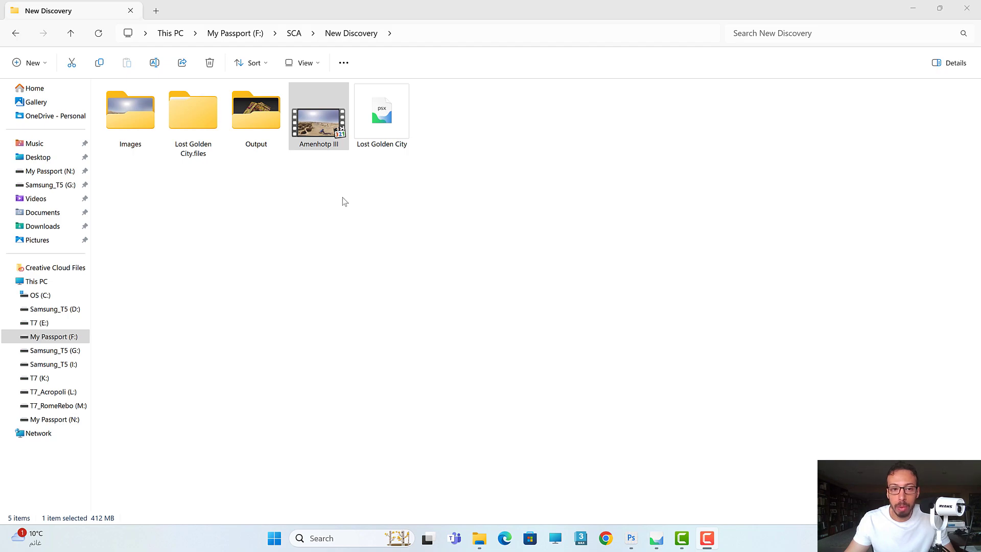
{"action": "mouse_move", "coordinate": [466, 209]}
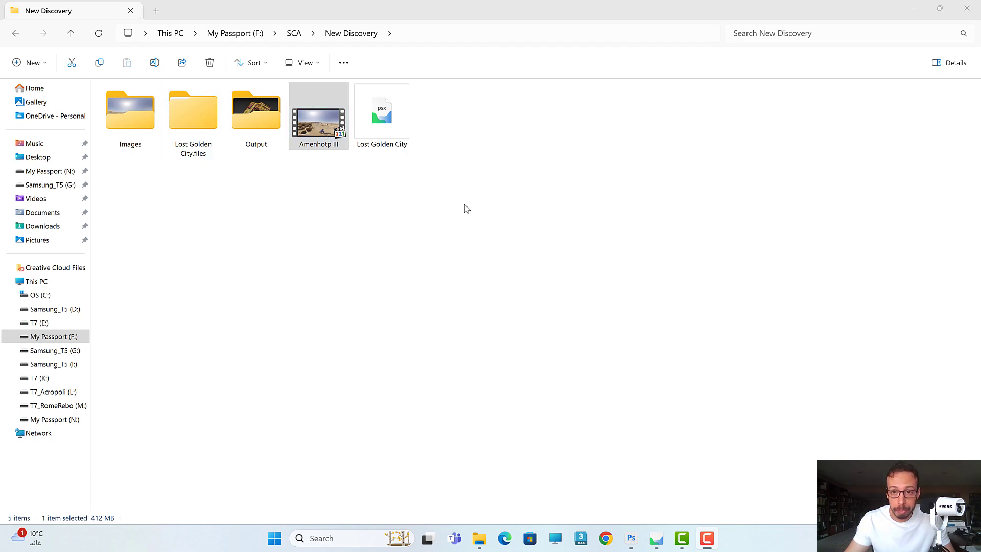
Step: Play the Amenhotp III 360° video and skip ahead through the footage
{"action": "left_click", "coordinate": [193, 111]}
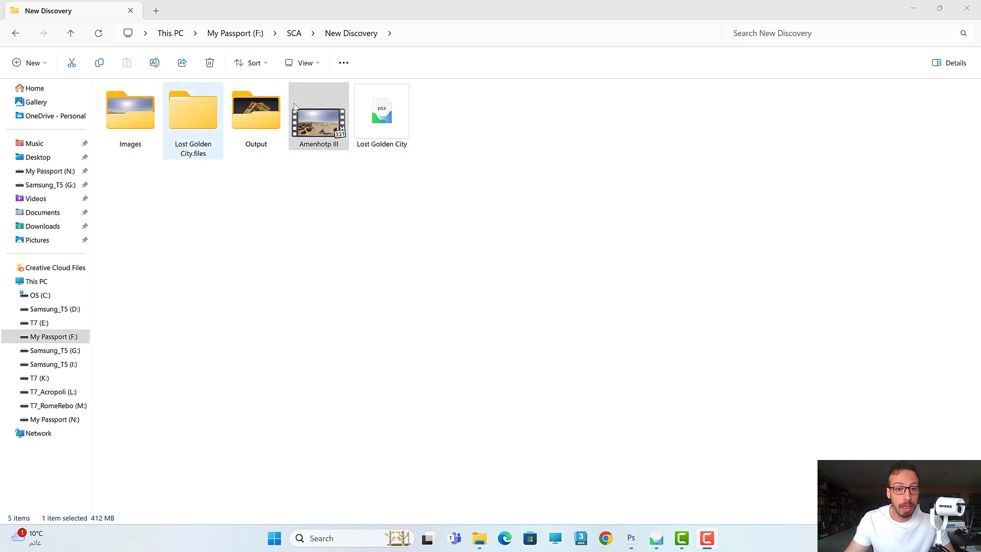
{"action": "left_click", "coordinate": [318, 116]}
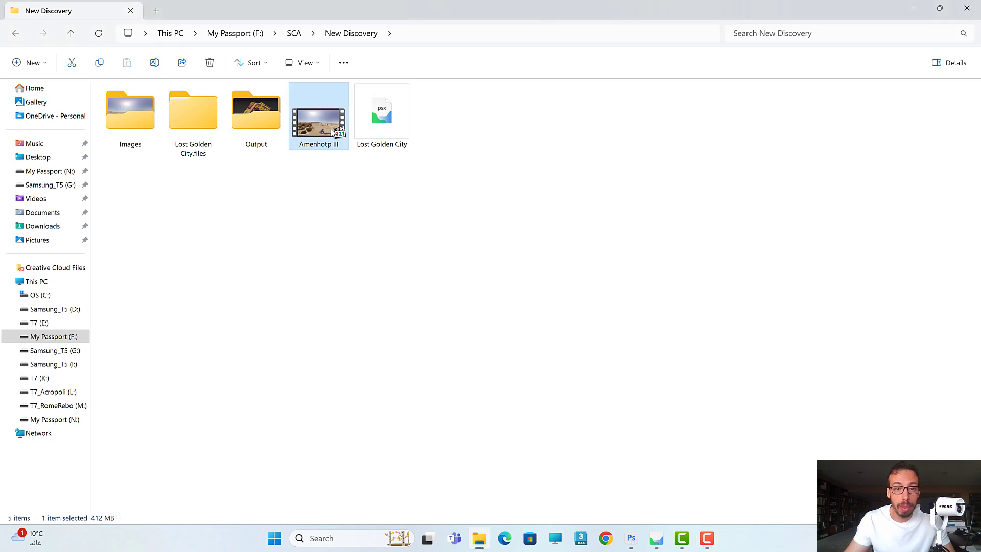
{"action": "double_click", "coordinate": [318, 111]}
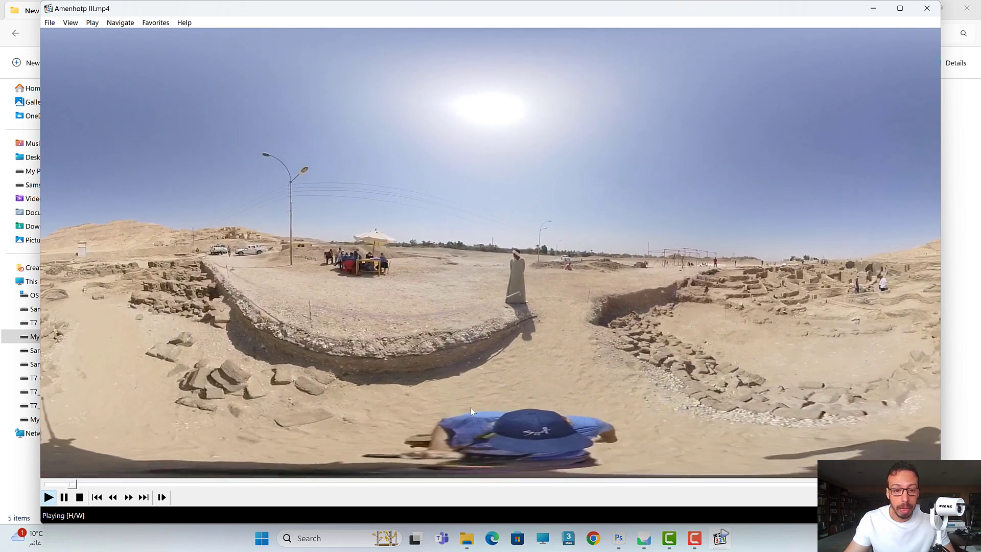
{"action": "left_click", "coordinate": [900, 9]}
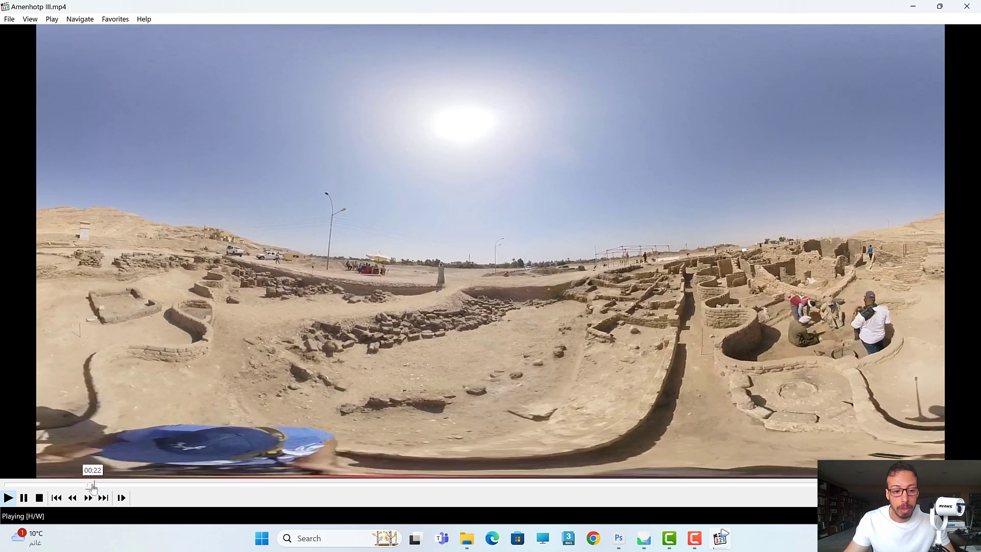
{"action": "left_click", "coordinate": [344, 484]}
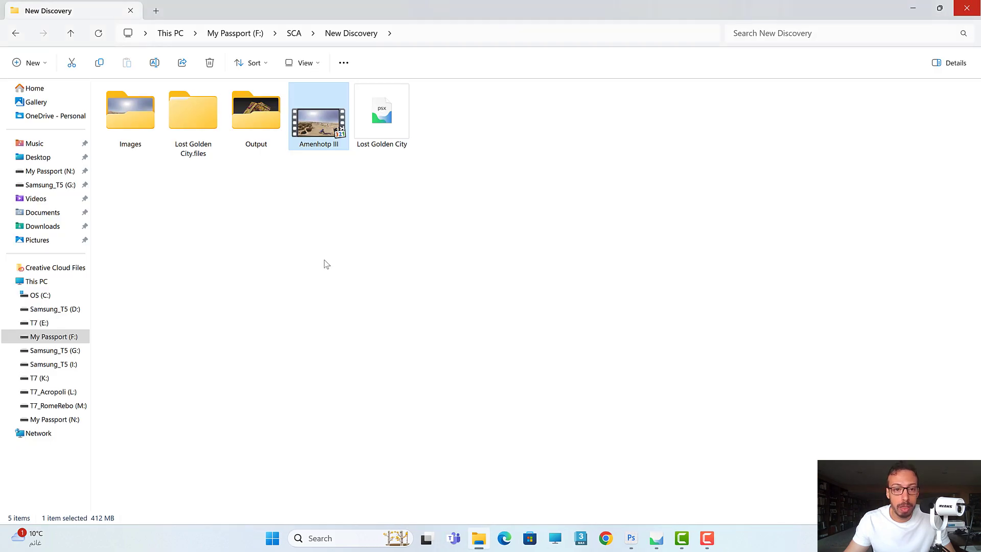
Step: Bring the video into Photoshop as a timeline layer and reach the File export commands
{"action": "left_click", "coordinate": [630, 538]}
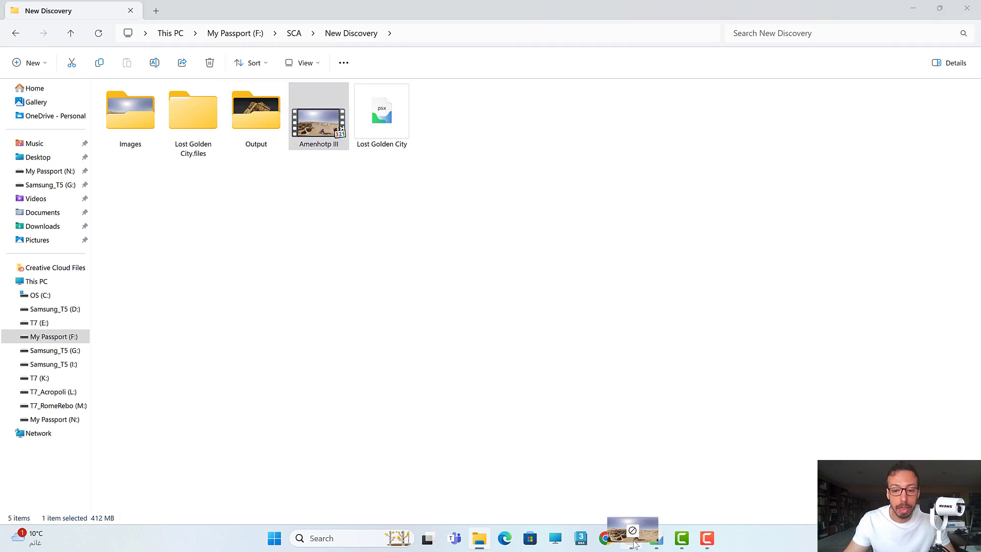
{"action": "left_click", "coordinate": [630, 538]}
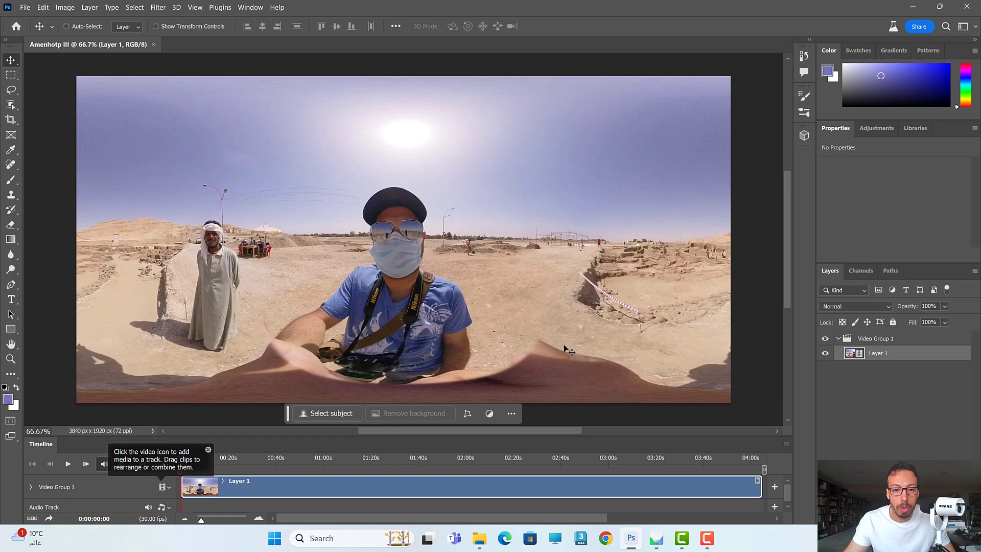
{"action": "mouse_move", "coordinate": [371, 505]}
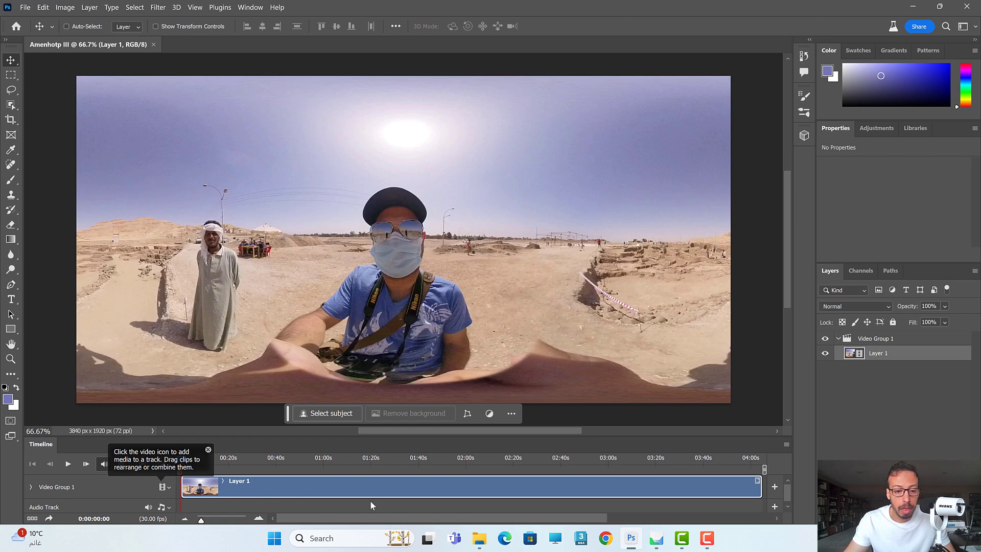
{"action": "mouse_move", "coordinate": [490, 306]}
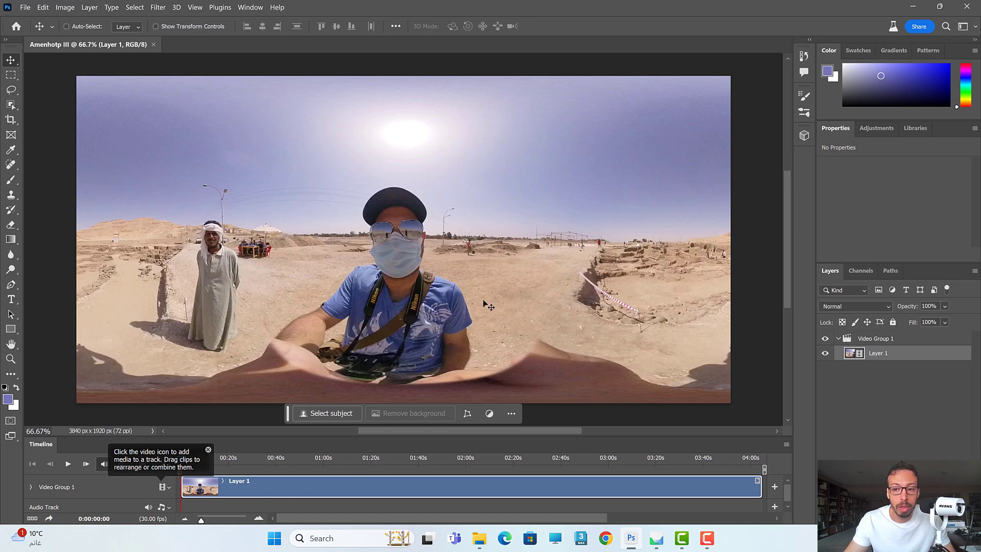
{"action": "left_click", "coordinate": [25, 7]}
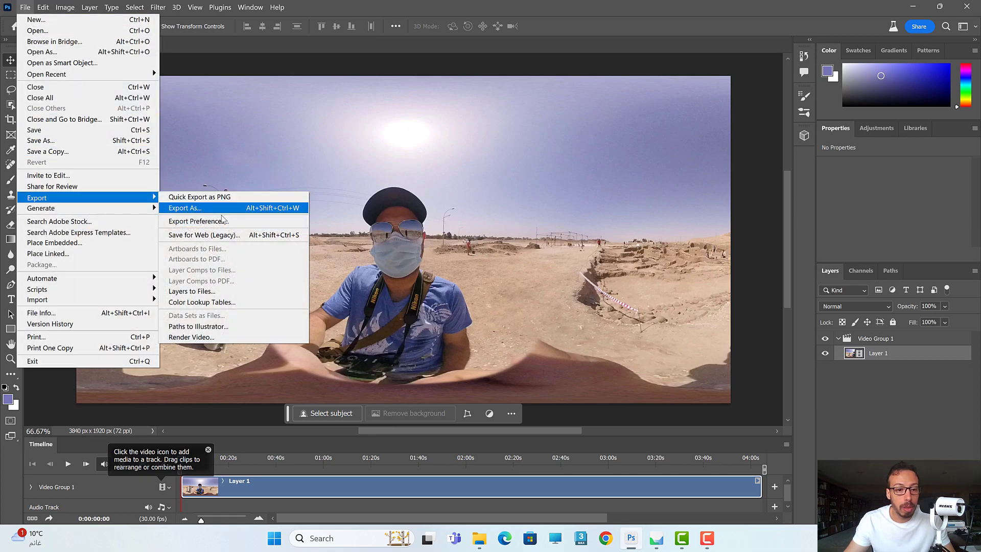
Step: Bring up Render Video for Amenhotp III.mp4, confirm 30 fps, and list the output renderer choices
{"action": "left_click", "coordinate": [191, 337]}
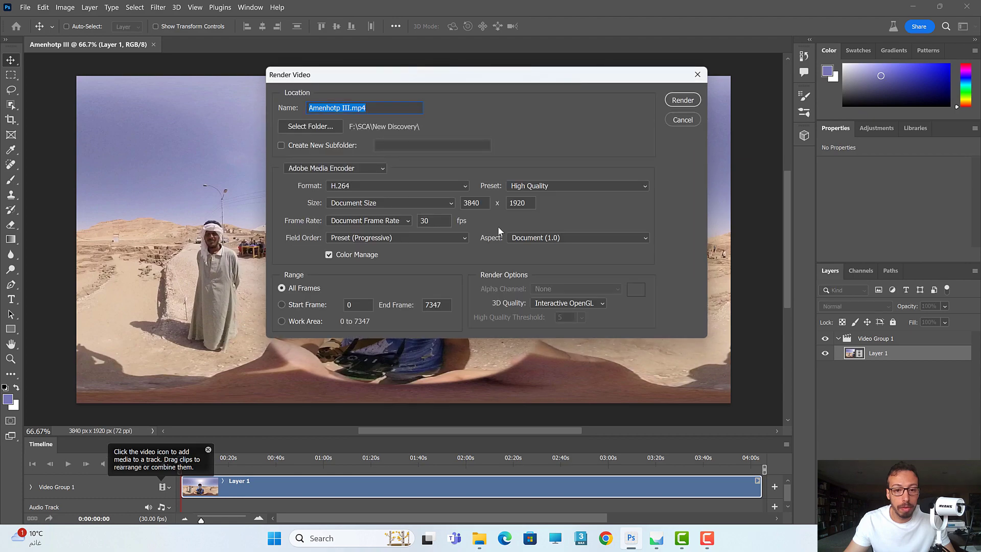
{"action": "mouse_move", "coordinate": [569, 251]}
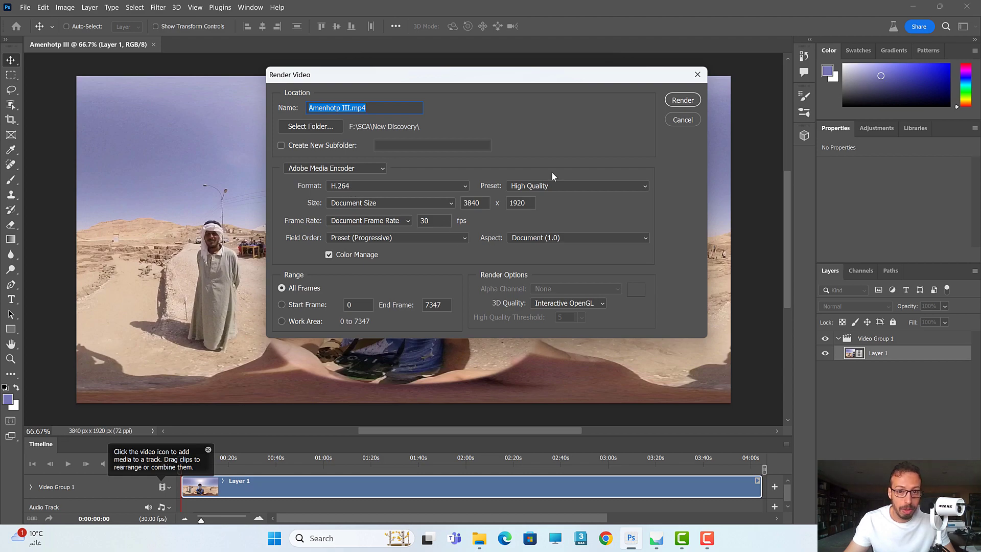
{"action": "mouse_move", "coordinate": [460, 351]}
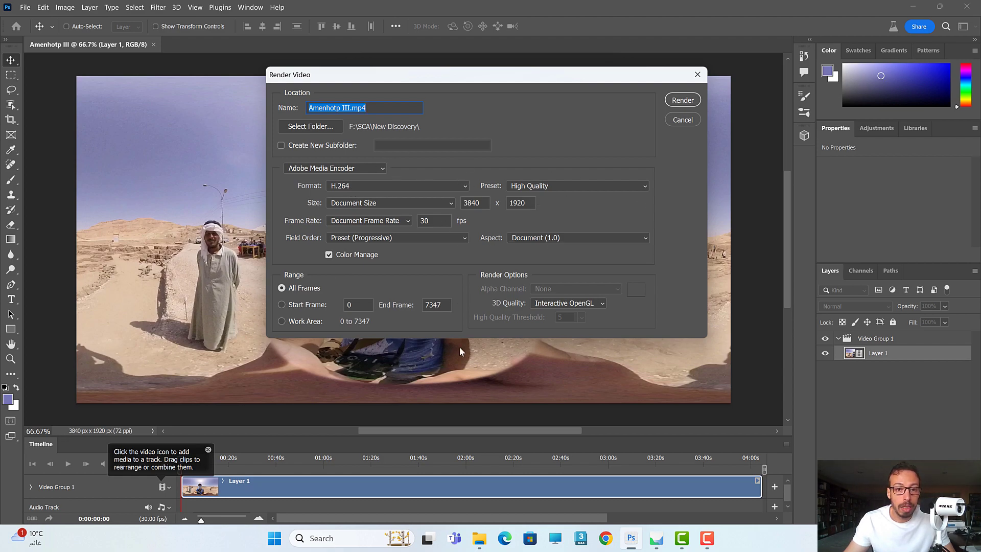
{"action": "mouse_move", "coordinate": [787, 376]}
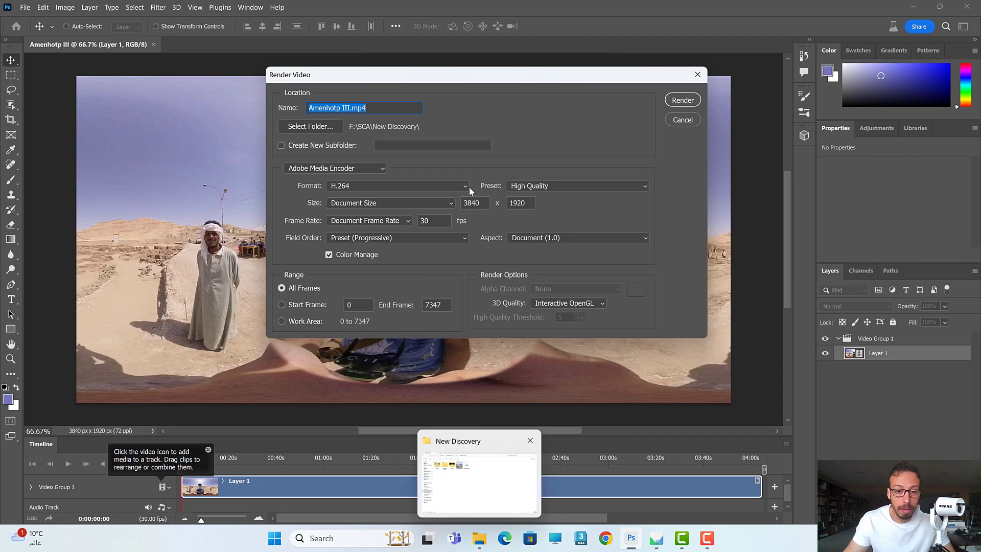
{"action": "left_click", "coordinate": [434, 220]}
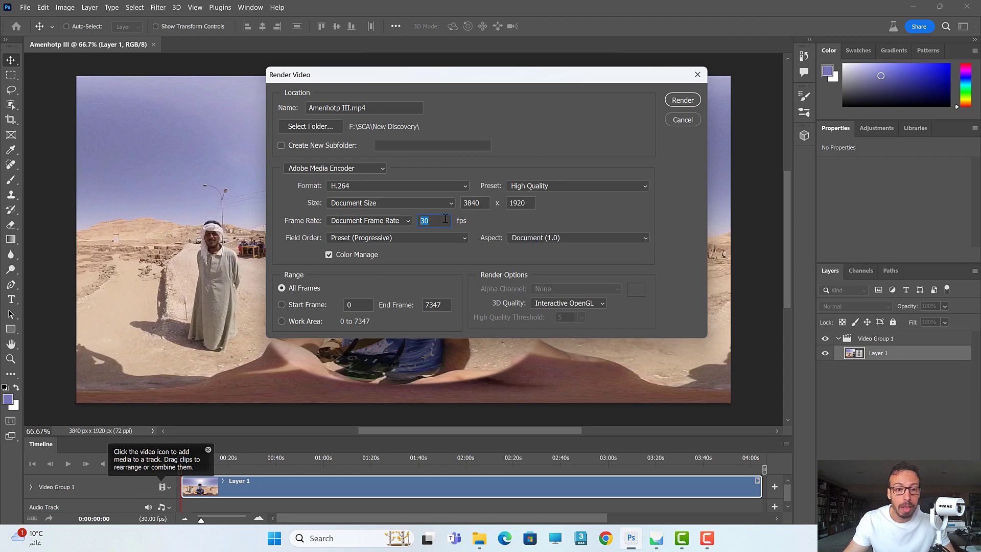
{"action": "left_click", "coordinate": [399, 185]}
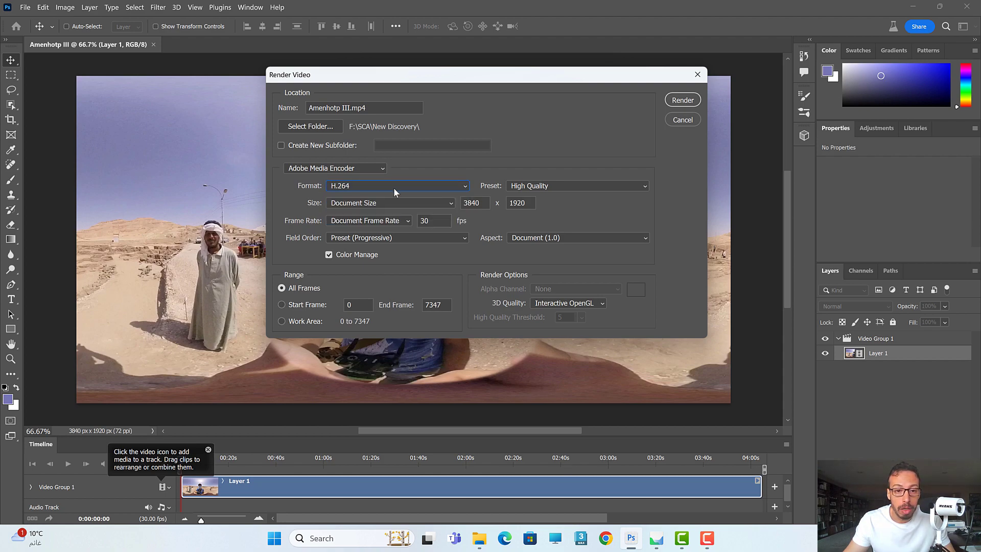
{"action": "left_click", "coordinate": [335, 167]}
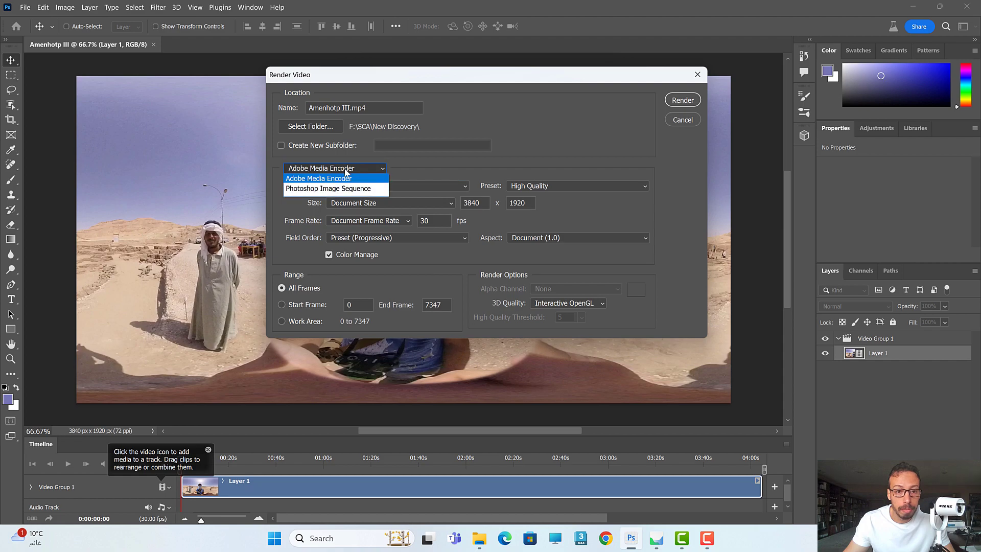
{"action": "mouse_move", "coordinate": [358, 173]}
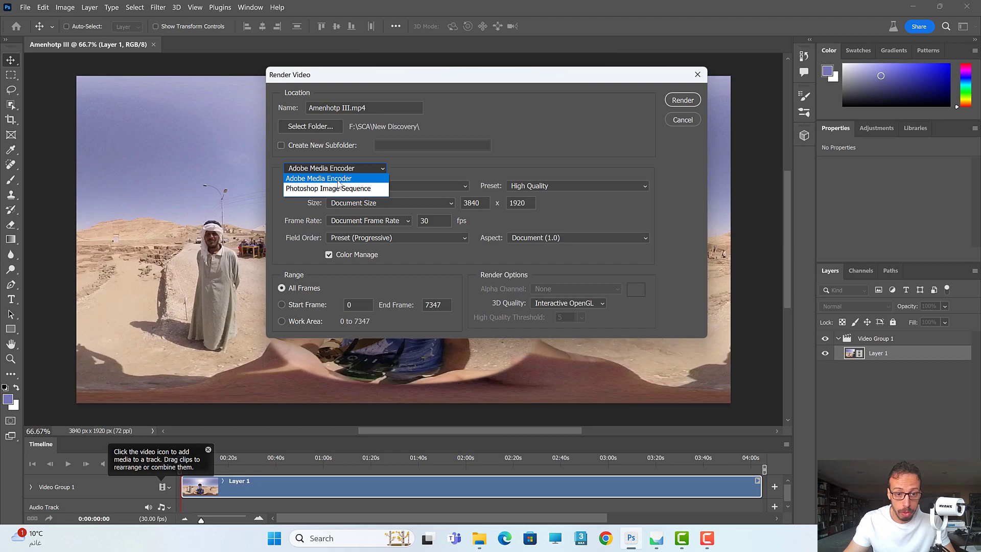
{"action": "mouse_move", "coordinate": [329, 189]}
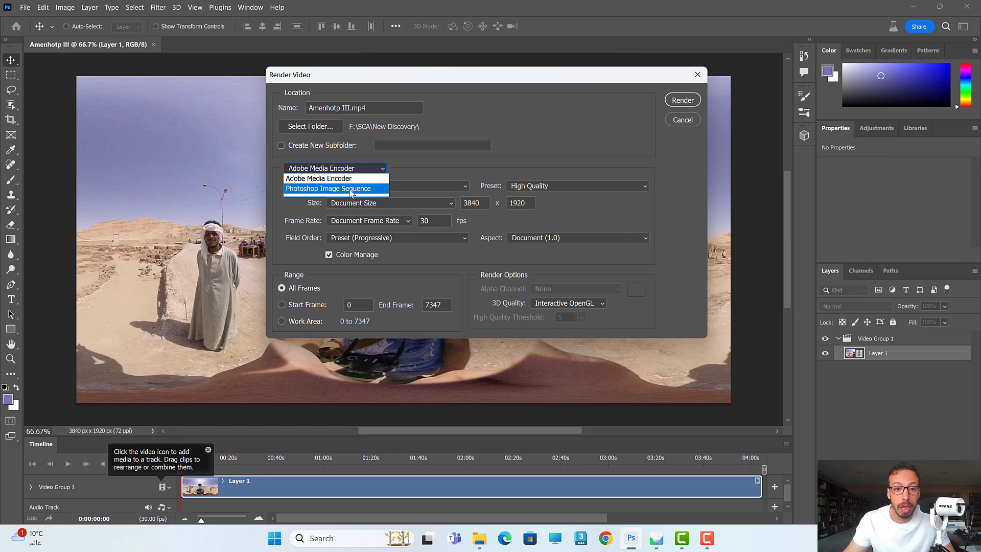
{"action": "left_click", "coordinate": [328, 188]}
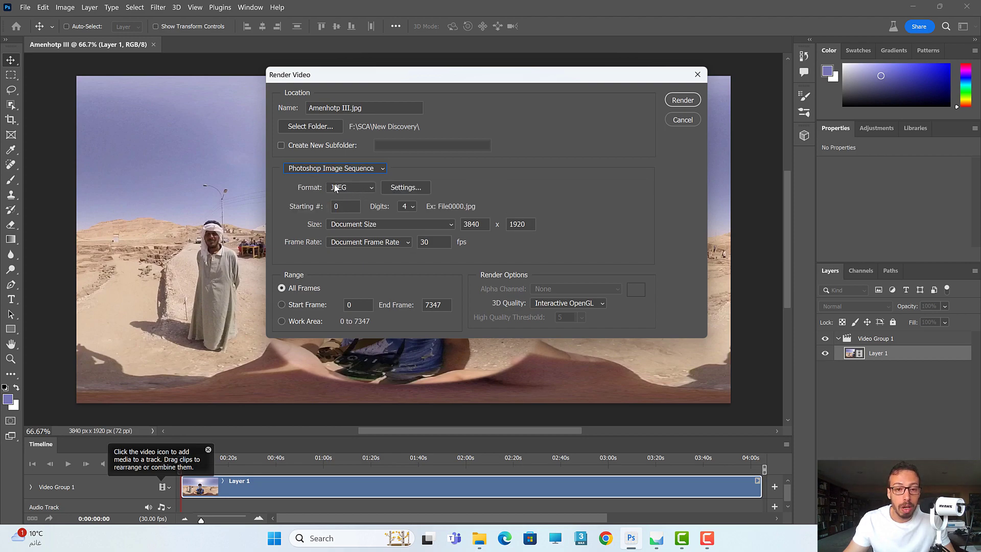
{"action": "left_click", "coordinate": [350, 187]}
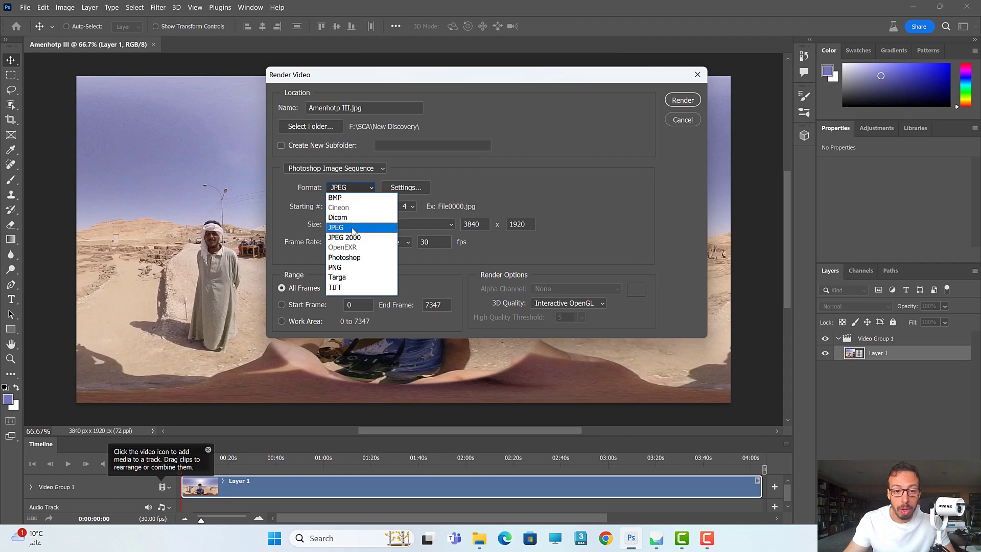
{"action": "left_click", "coordinate": [336, 227]}
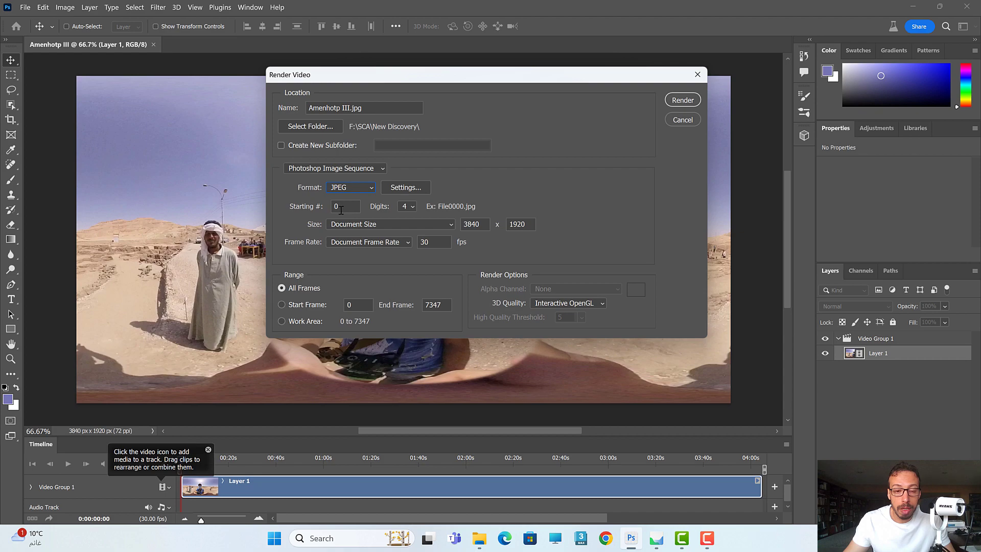
{"action": "mouse_move", "coordinate": [419, 225]}
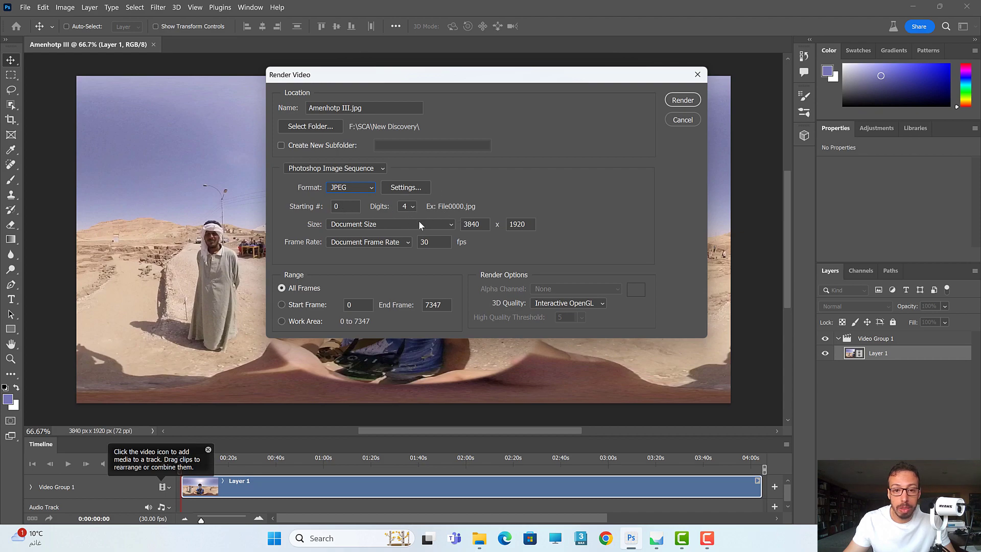
{"action": "mouse_move", "coordinate": [338, 245]}
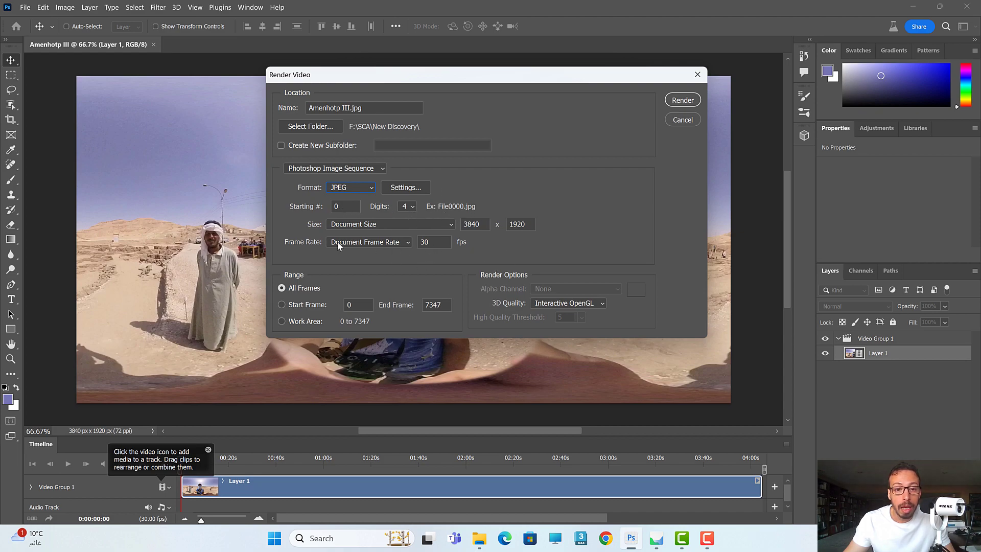
{"action": "mouse_move", "coordinate": [287, 251]}
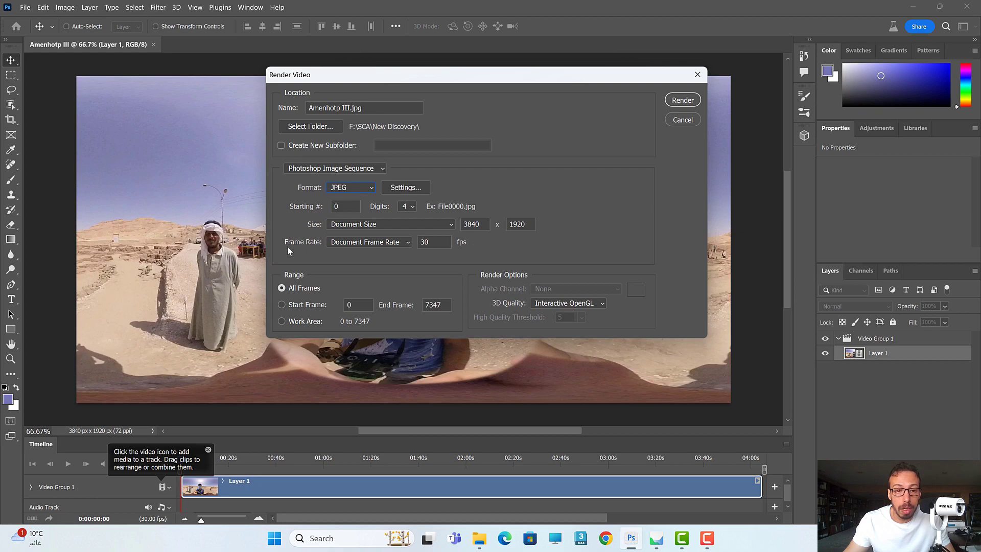
{"action": "left_click", "coordinate": [434, 242]}
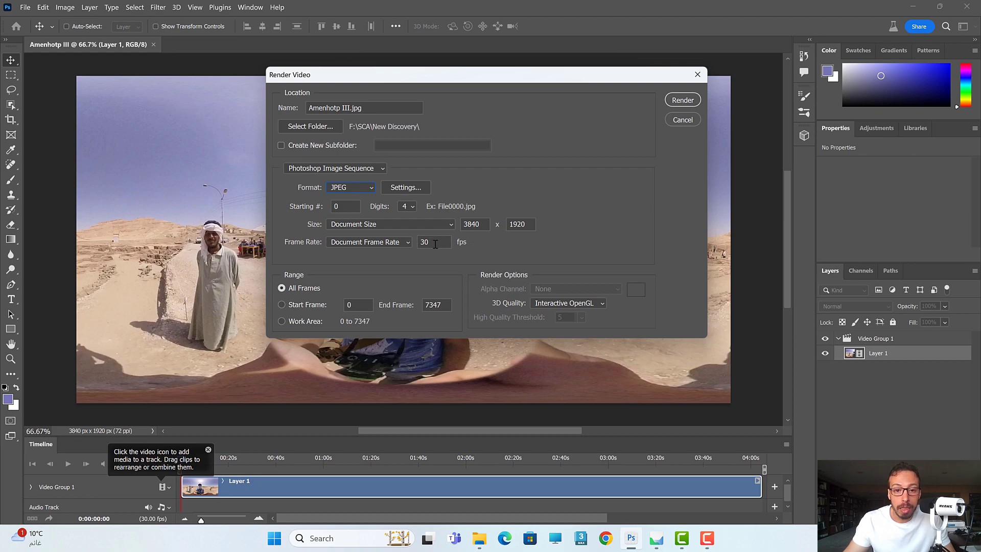
{"action": "mouse_move", "coordinate": [426, 276]}
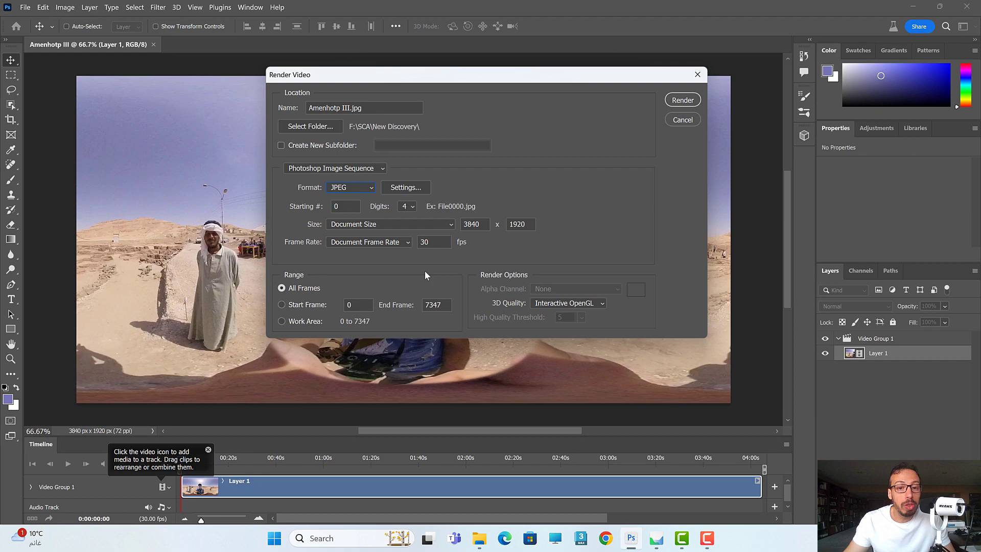
{"action": "mouse_move", "coordinate": [406, 248]}
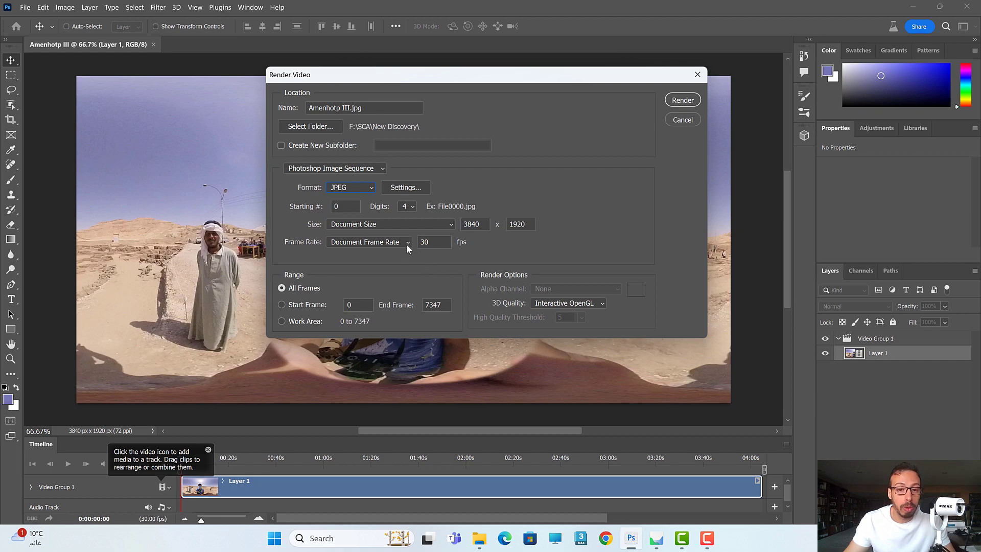
{"action": "mouse_move", "coordinate": [260, 396]}
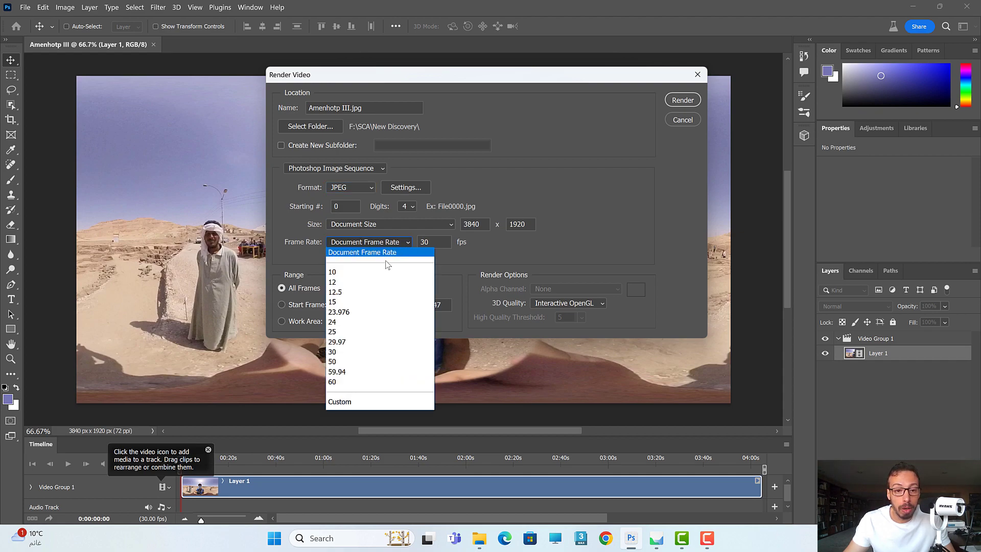
{"action": "mouse_move", "coordinate": [333, 272]}
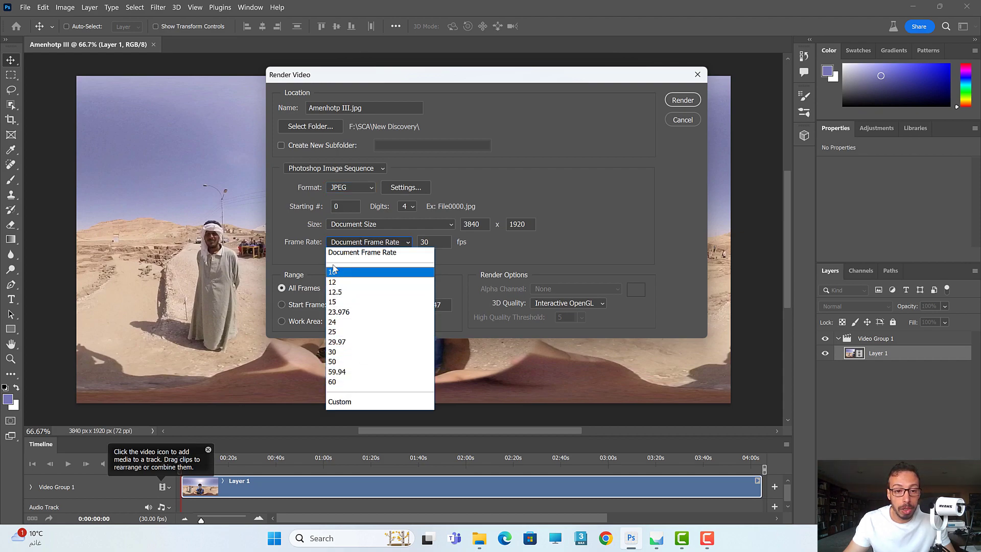
{"action": "mouse_move", "coordinate": [332, 282]}
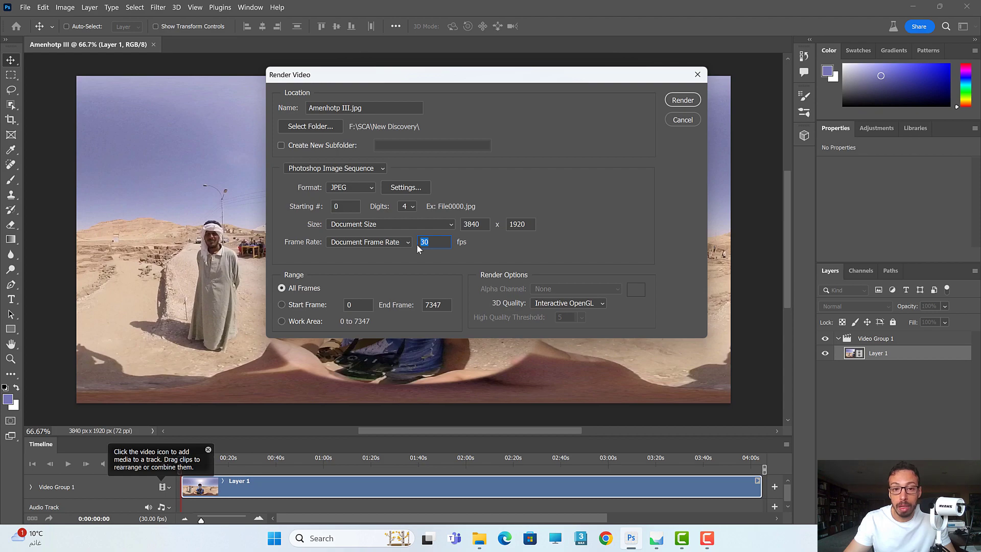
Step: Try a 10 fps preset, then set the JPEG sequence frame rate to a custom 4 fps
{"action": "left_click", "coordinate": [369, 243]}
{"action": "type", "text": "3"}
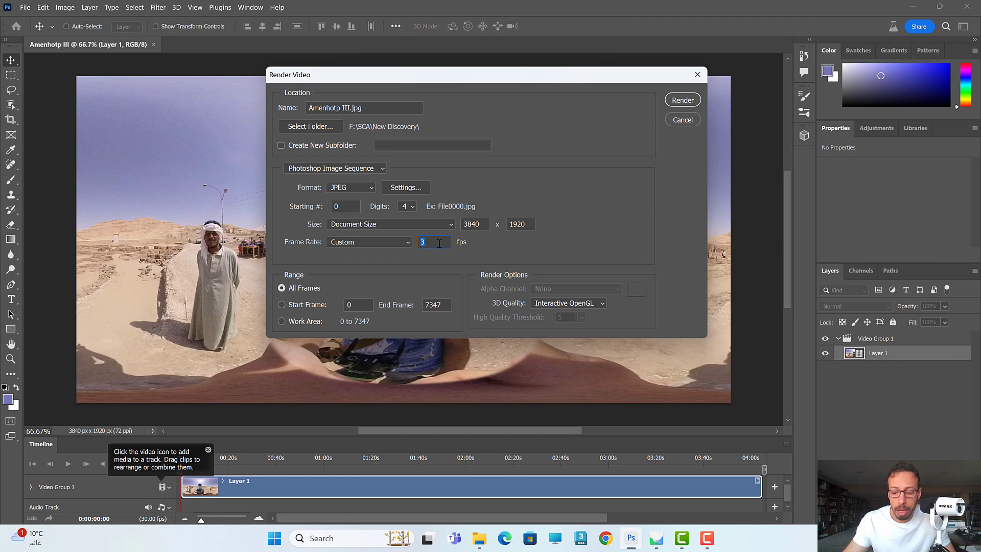
{"action": "type", "text": "5"}
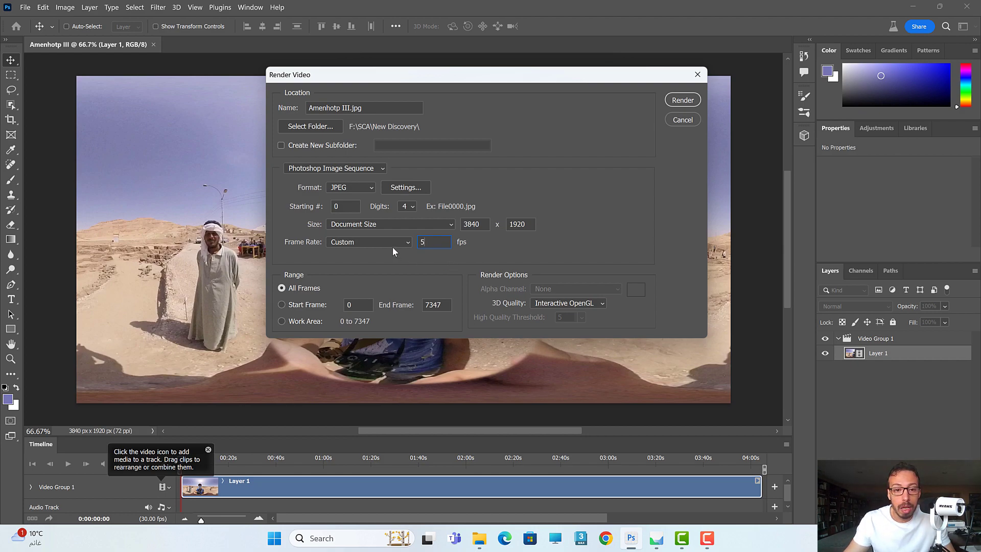
{"action": "left_click", "coordinate": [368, 242]}
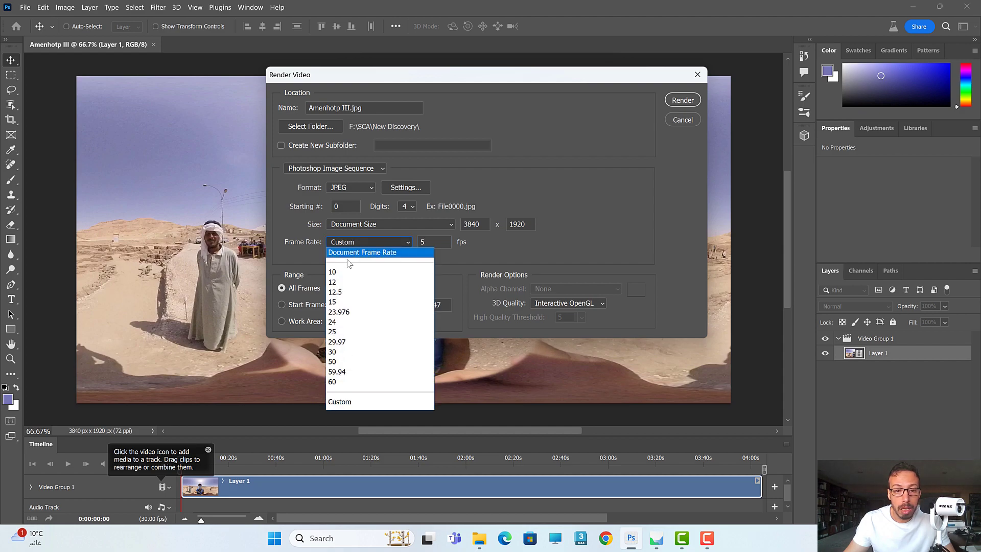
{"action": "left_click", "coordinate": [333, 272]}
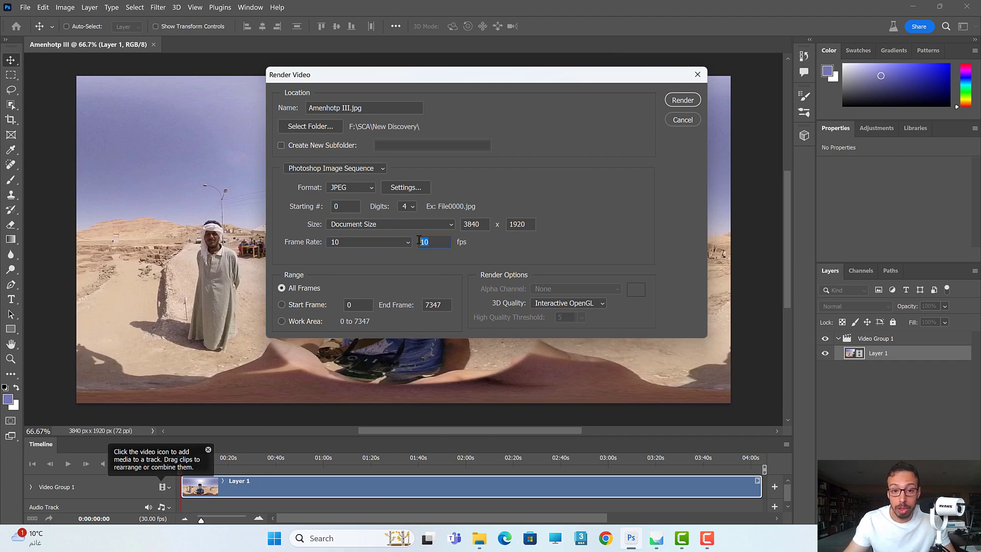
{"action": "type", "text": "4"}
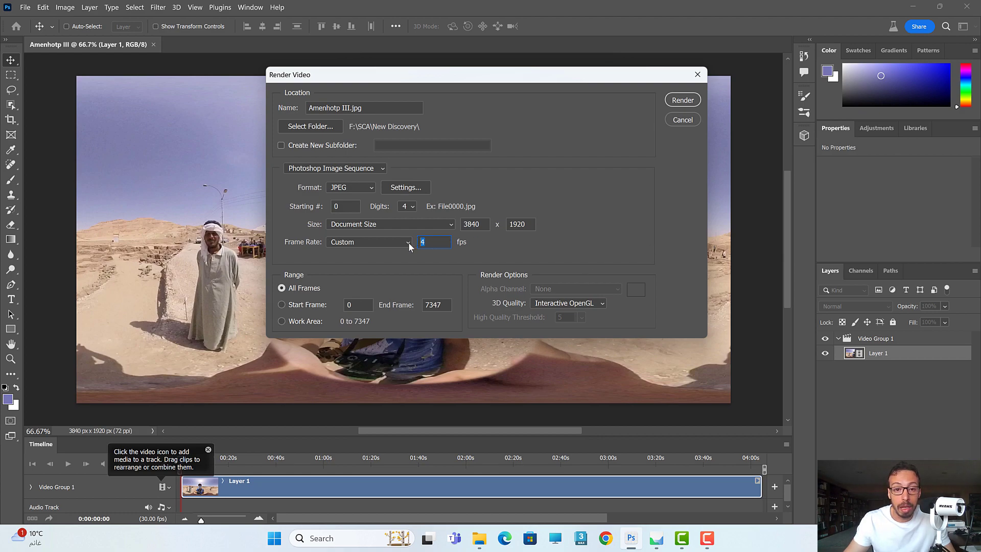
{"action": "mouse_move", "coordinate": [536, 254]}
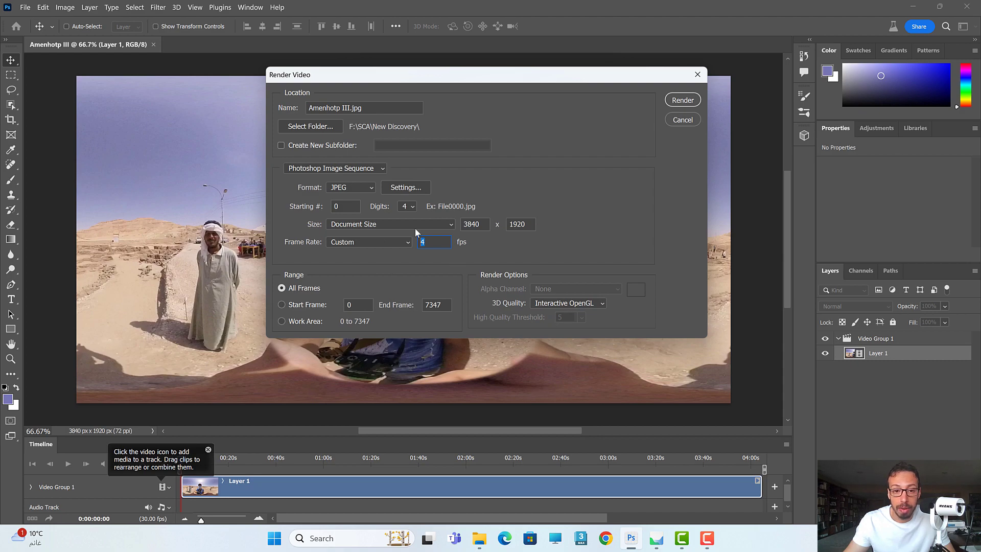
{"action": "left_click", "coordinate": [369, 242]}
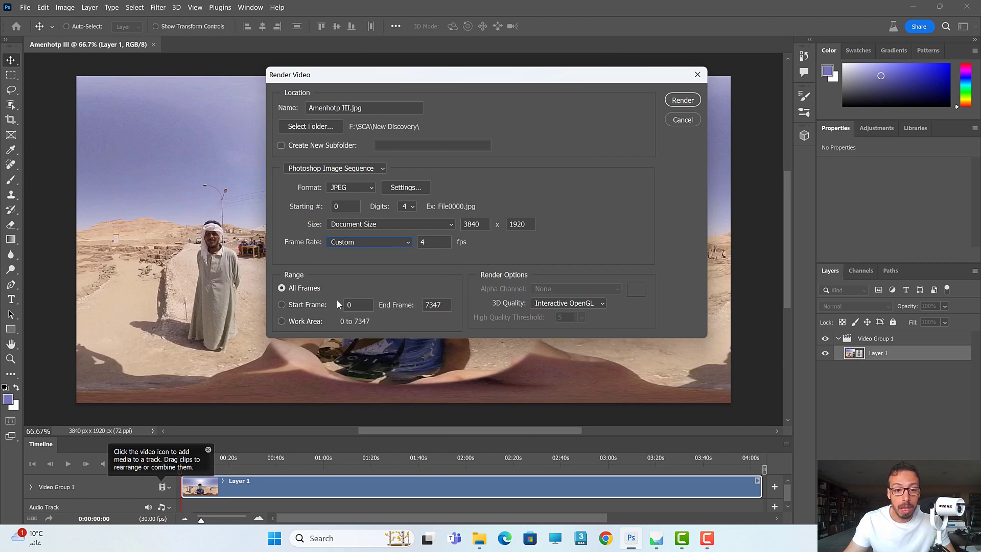
{"action": "mouse_move", "coordinate": [298, 298]}
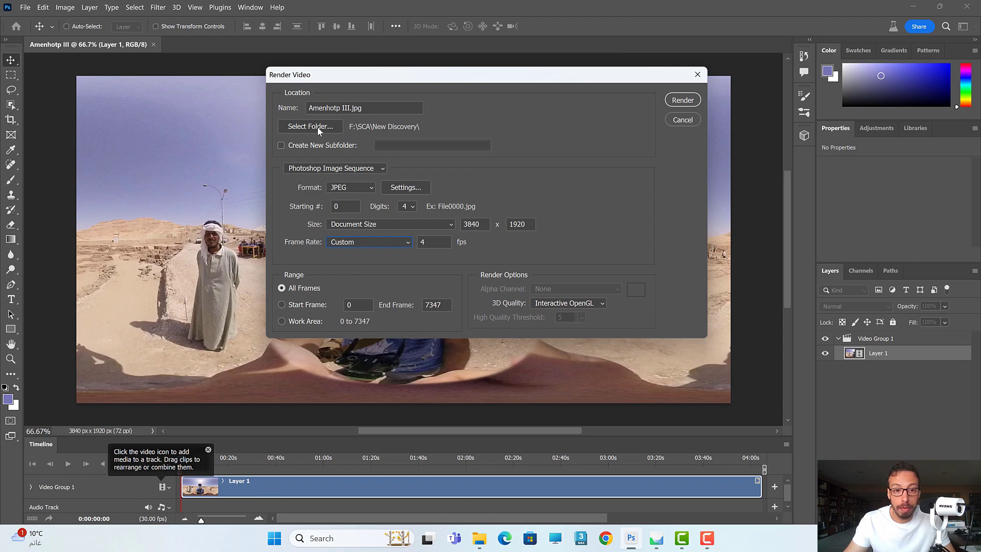
{"action": "mouse_move", "coordinate": [311, 129]}
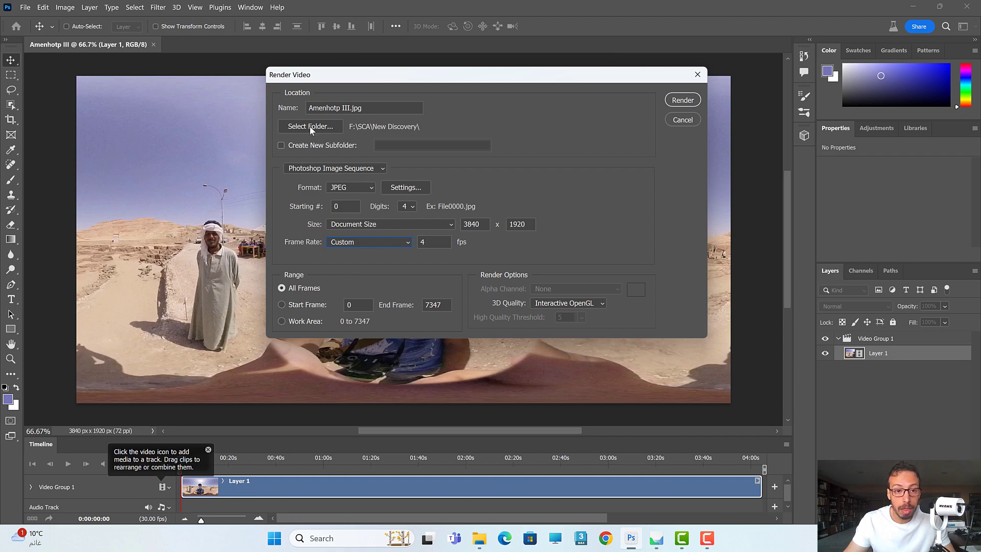
{"action": "mouse_move", "coordinate": [463, 134]}
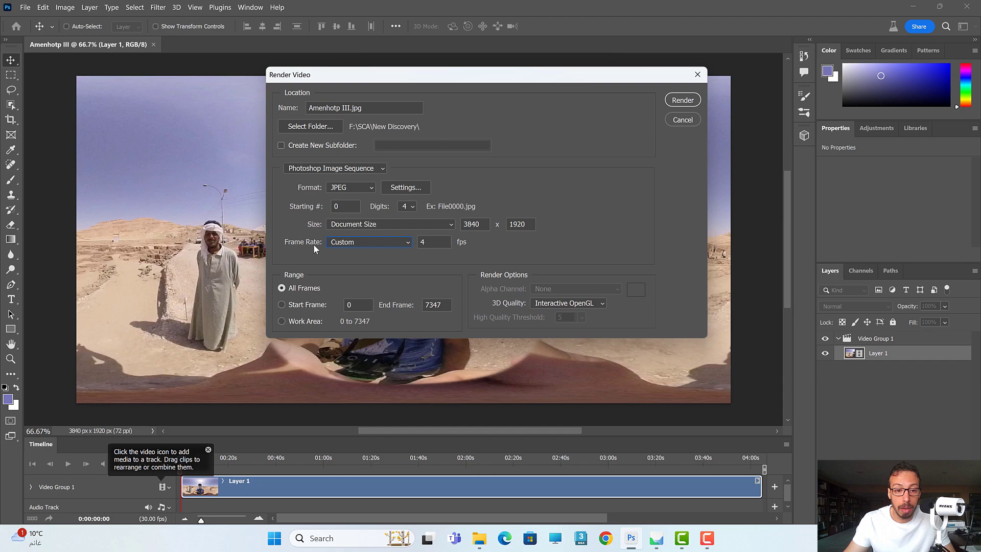
{"action": "mouse_move", "coordinate": [455, 319]}
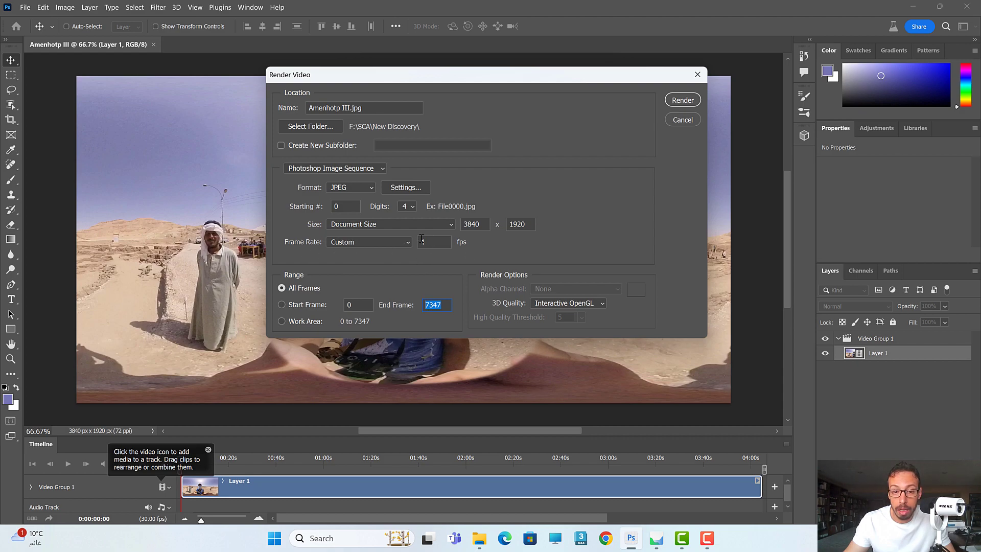
Step: Retype 4 fps and cancel the Render Video dialog without rendering
{"action": "type", "text": "4"}
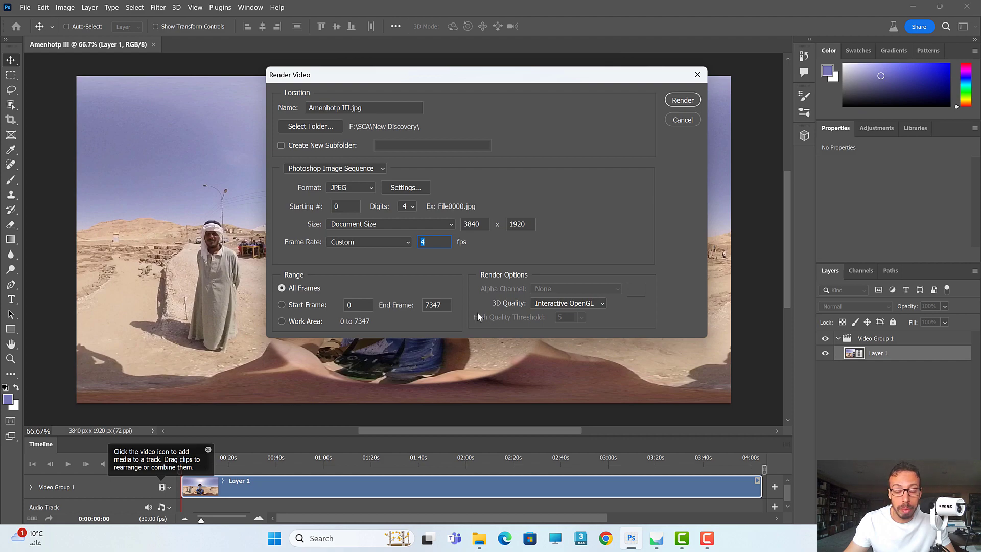
{"action": "mouse_move", "coordinate": [490, 329]}
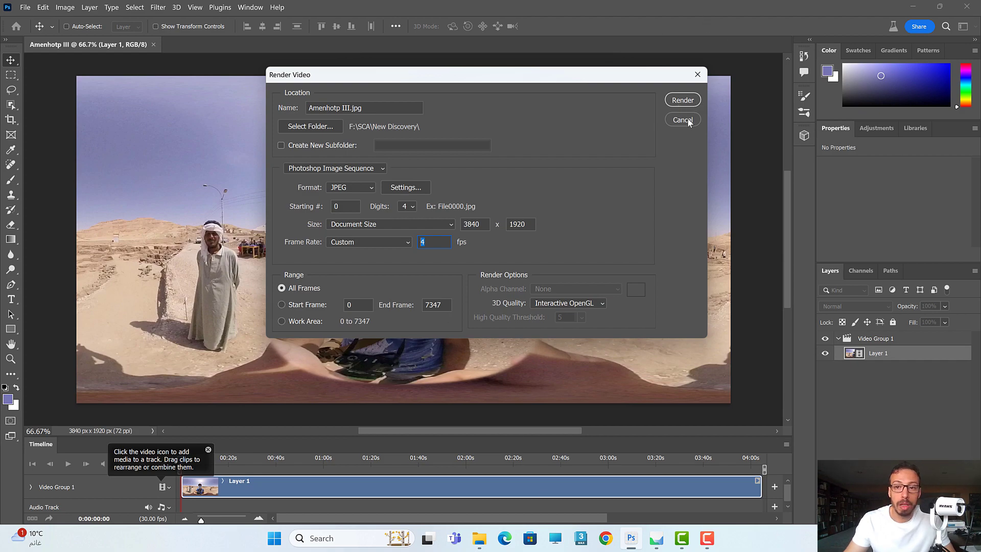
{"action": "left_click", "coordinate": [682, 120]}
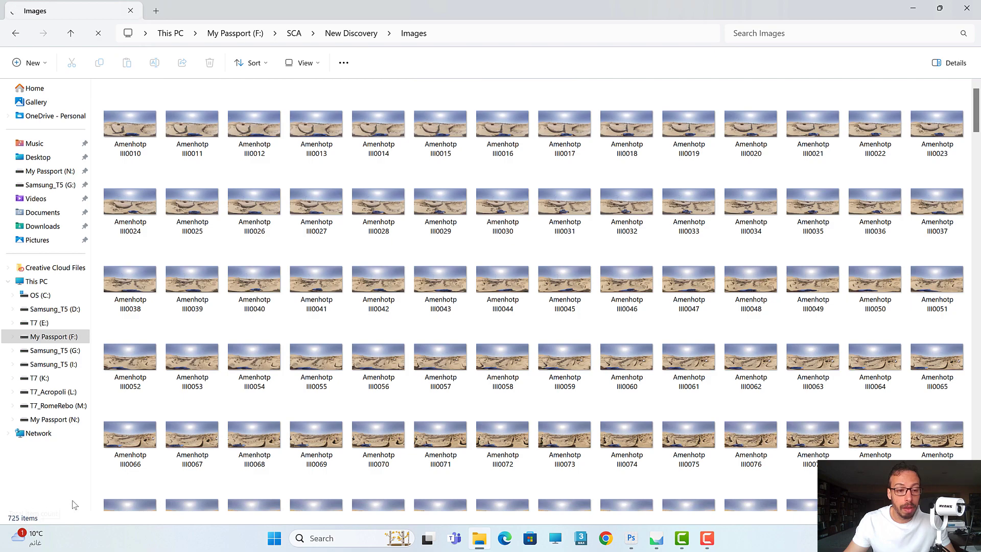
Step: Preview the first exported Amenhotp III frame in the Images folder and browse the rest
{"action": "left_click", "coordinate": [129, 122]}
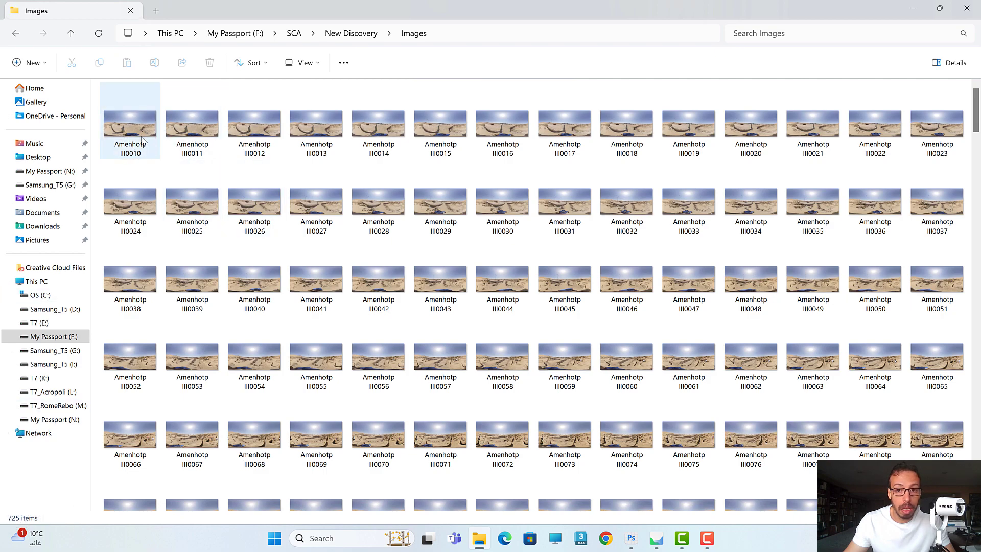
{"action": "double_click", "coordinate": [129, 122]}
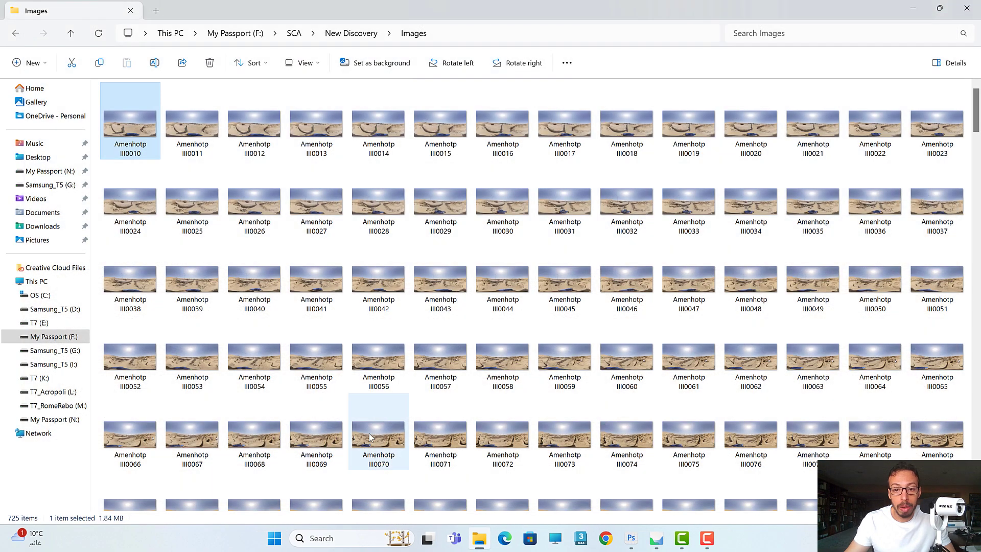
{"action": "scroll", "scroll_direction": "down", "scroll_amount": 3}
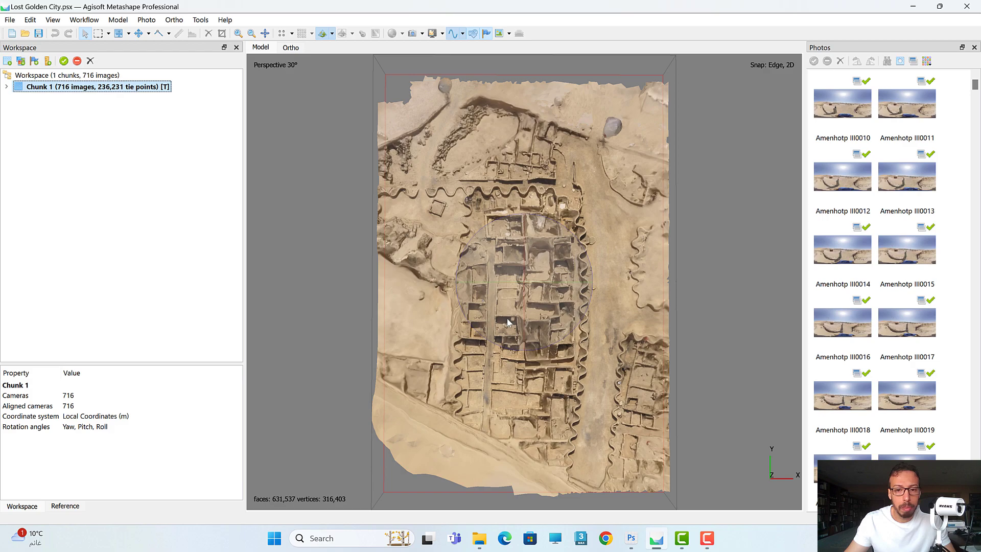
{"action": "mouse_move", "coordinate": [8, 60]}
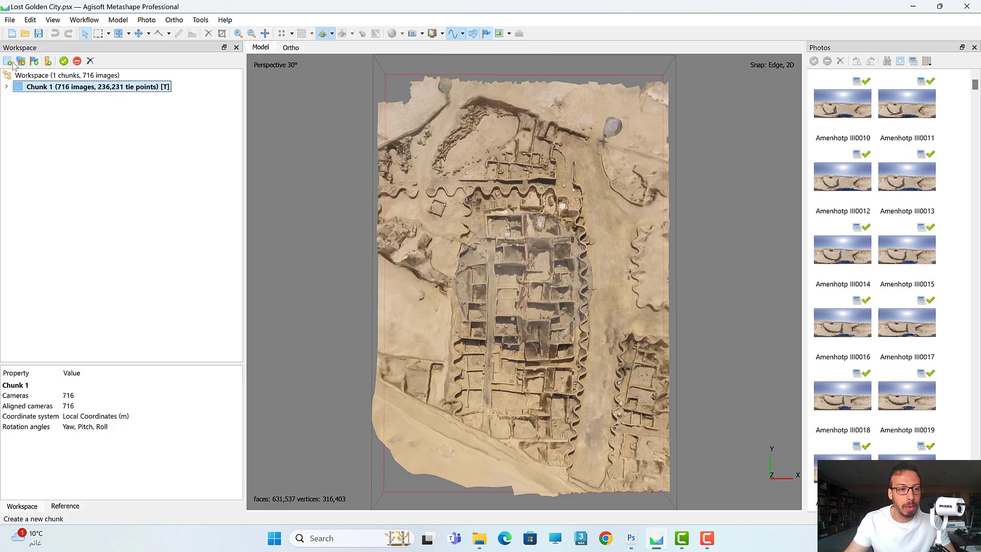
Step: Add a new chunk and load a shift-selected range of Amenhotp III frames from the Images folder
{"action": "left_click", "coordinate": [7, 60]}
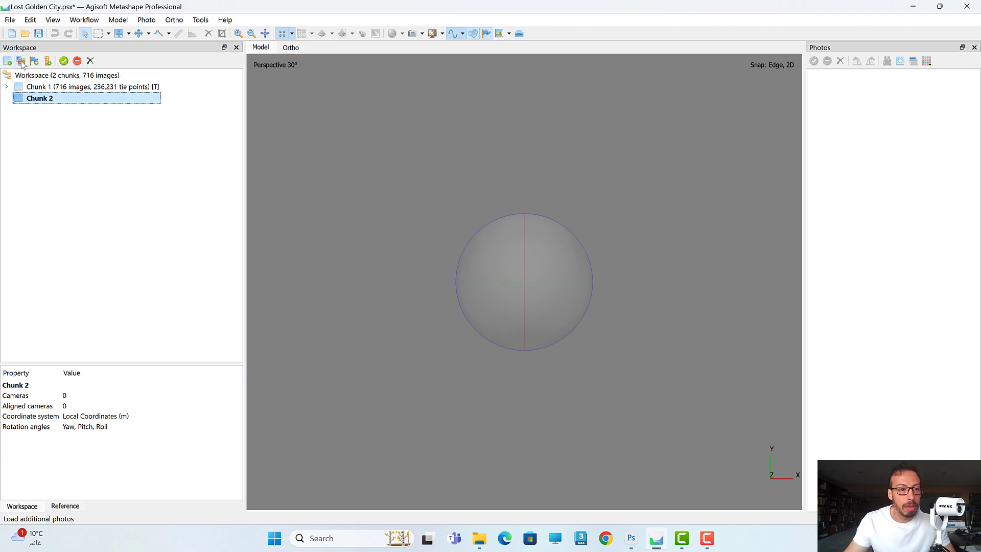
{"action": "left_click", "coordinate": [20, 61]}
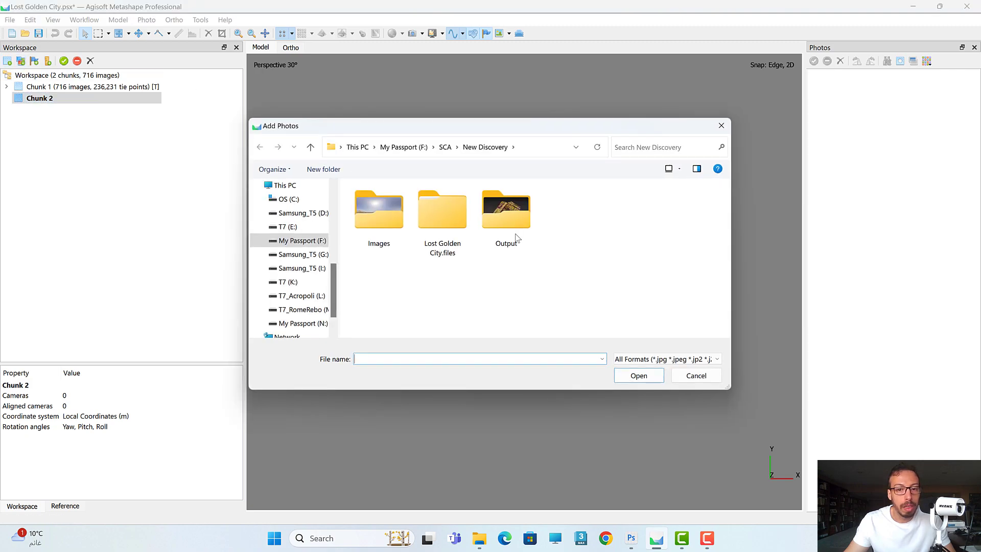
{"action": "double_click", "coordinate": [378, 209]}
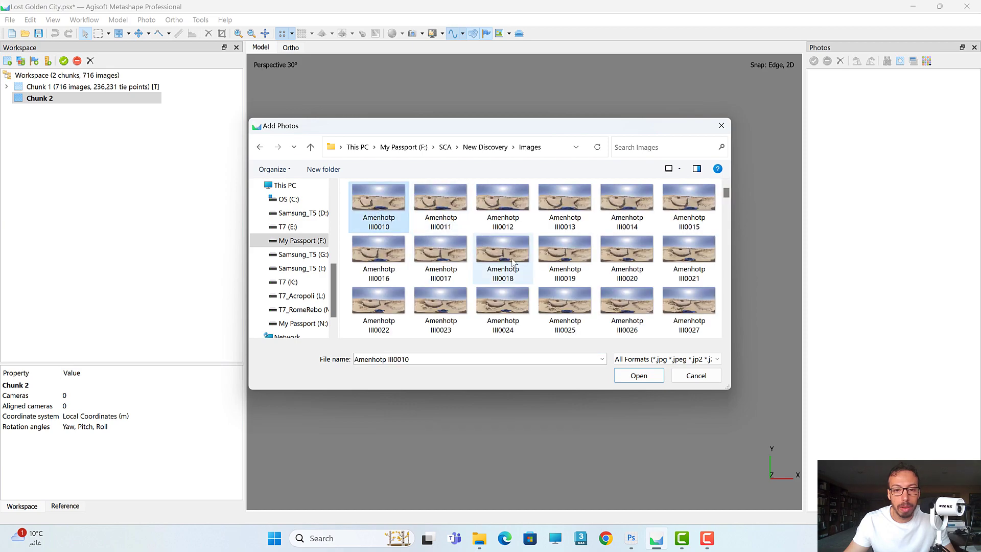
{"action": "scroll", "scroll_direction": "down", "scroll_amount": 3}
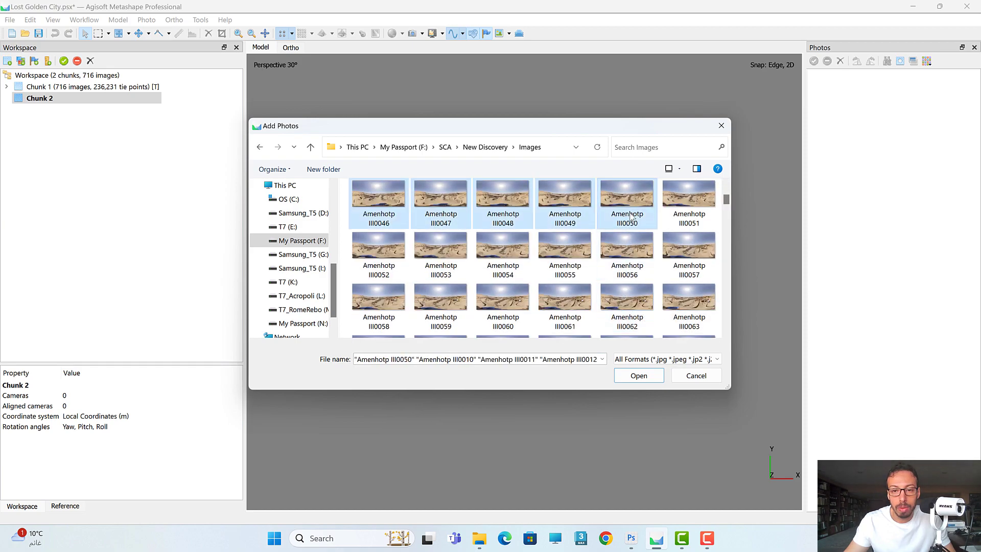
{"action": "left_click", "coordinate": [638, 374]}
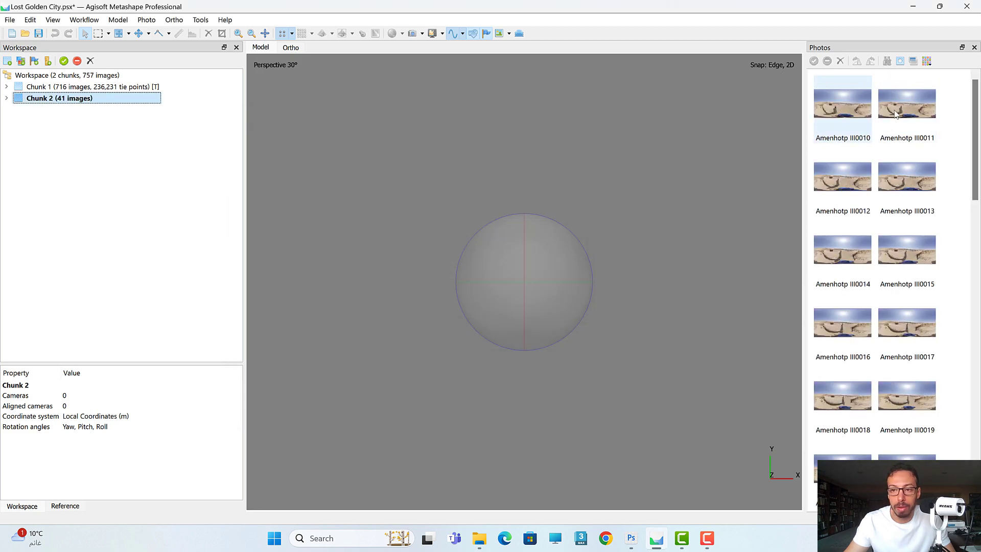
Step: View frames Amenhotp III0010 and III0011 as 360° panoramas in Chunk 2
{"action": "left_click", "coordinate": [842, 103]}
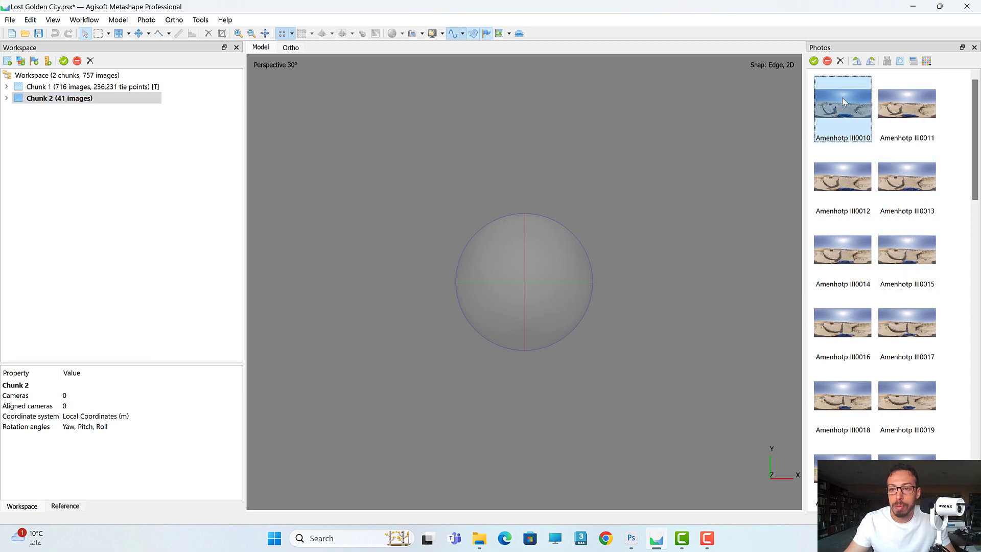
{"action": "double_click", "coordinate": [842, 106]}
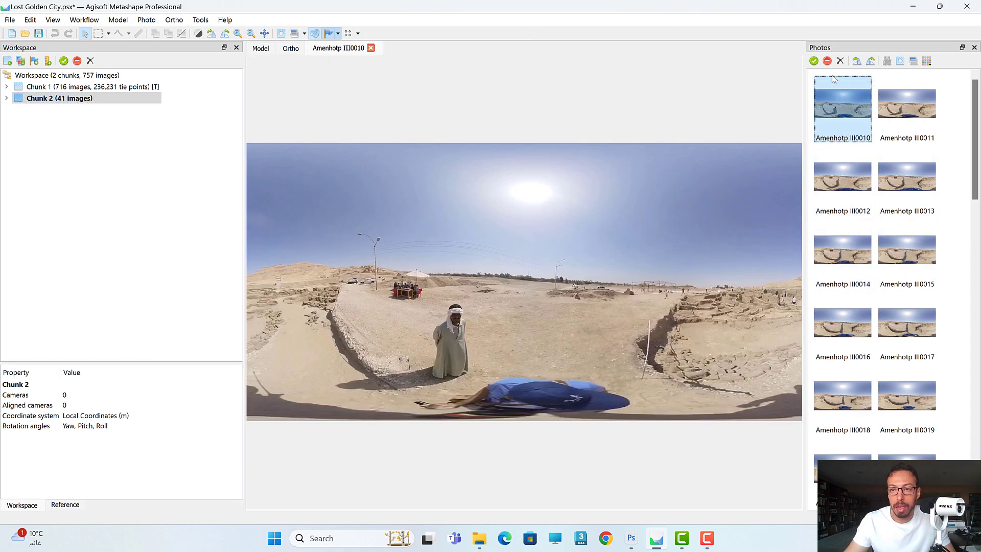
{"action": "left_click", "coordinate": [906, 103]}
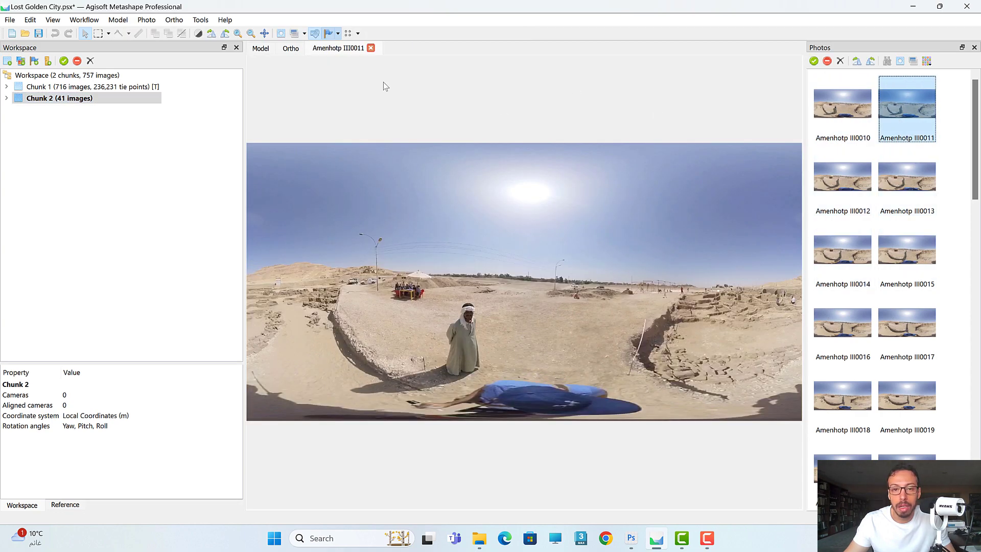
{"action": "left_click", "coordinate": [260, 47]}
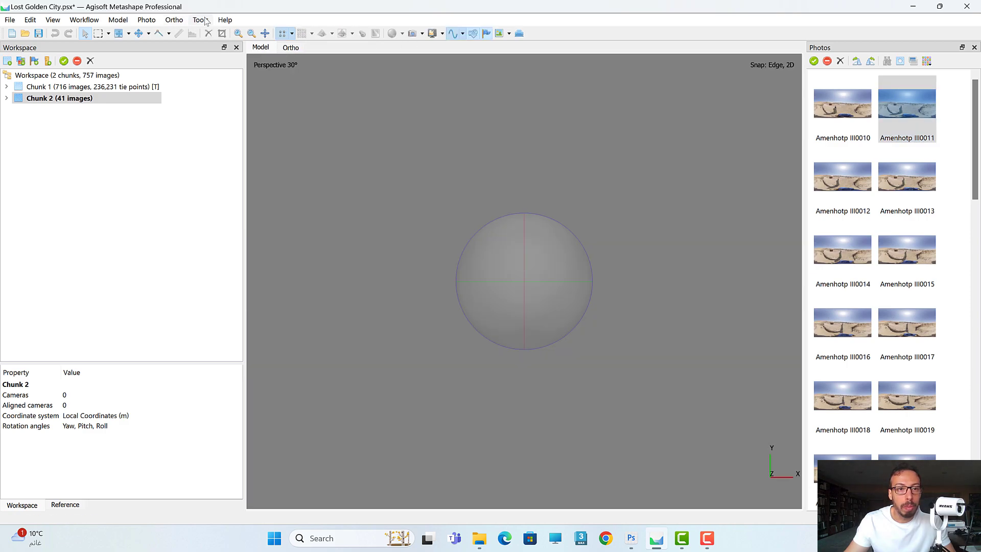
Step: Calibrate Chunk 2's 41 frames as Spherical cameras with rolling shutter compensation Disabled
{"action": "left_click", "coordinate": [199, 19]}
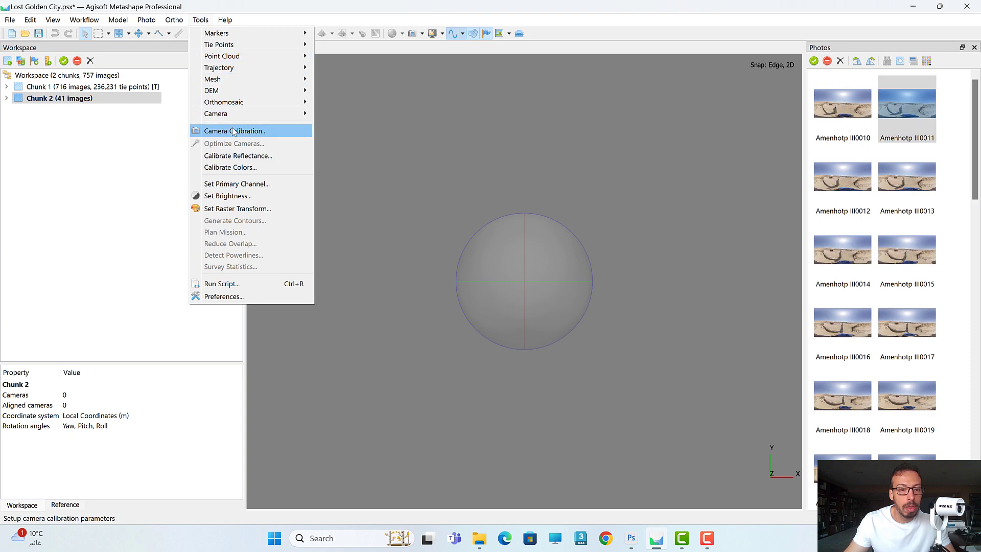
{"action": "left_click", "coordinate": [235, 131]}
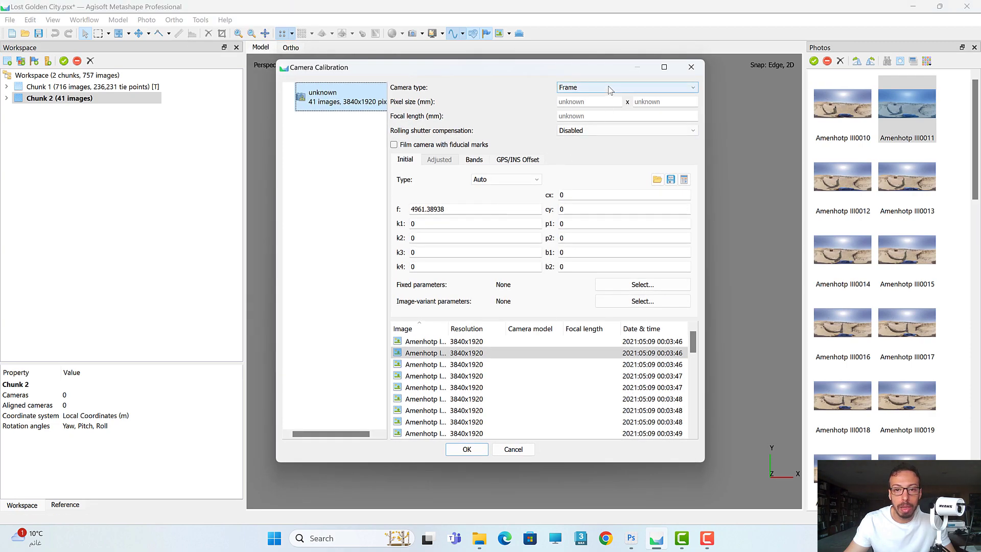
{"action": "left_click", "coordinate": [625, 87]}
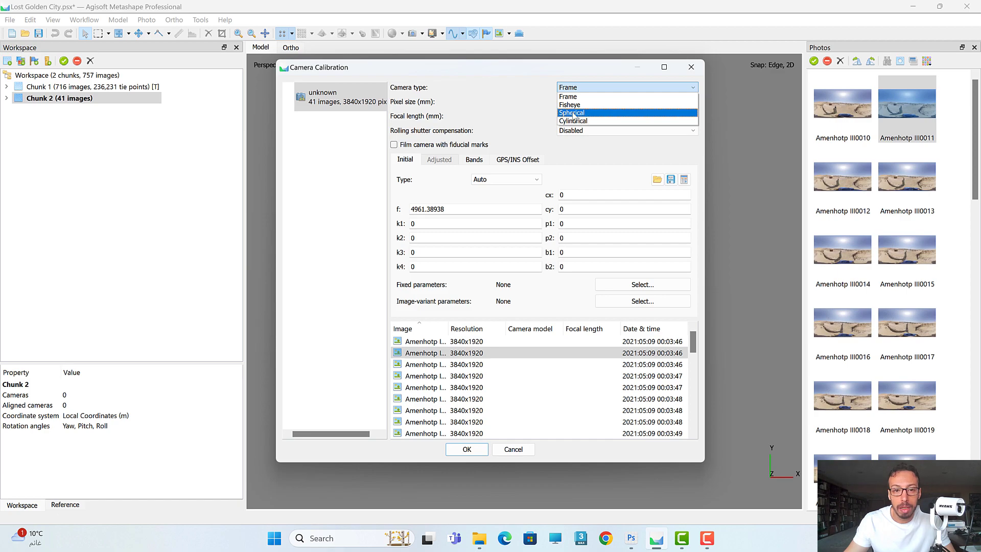
{"action": "left_click", "coordinate": [571, 113]}
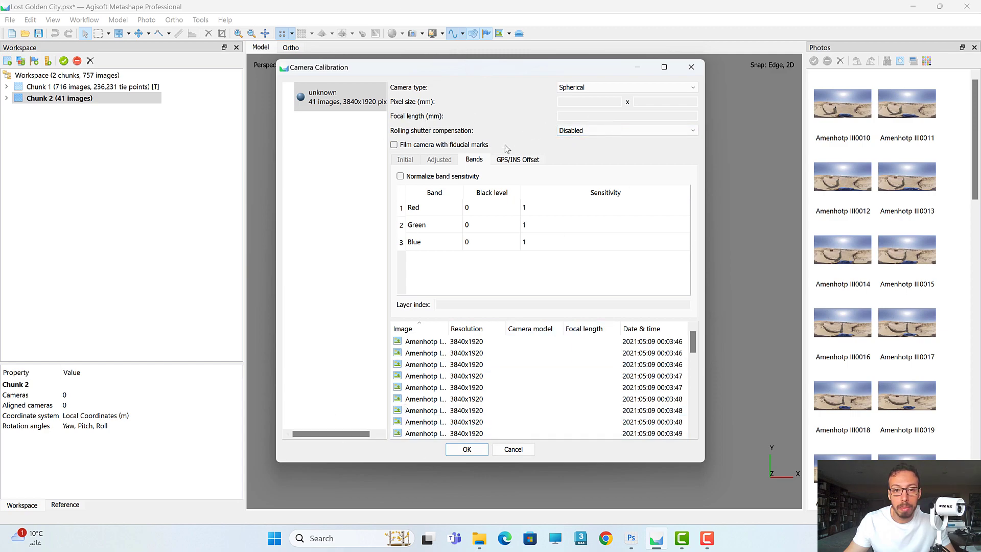
{"action": "left_click", "coordinate": [626, 130]}
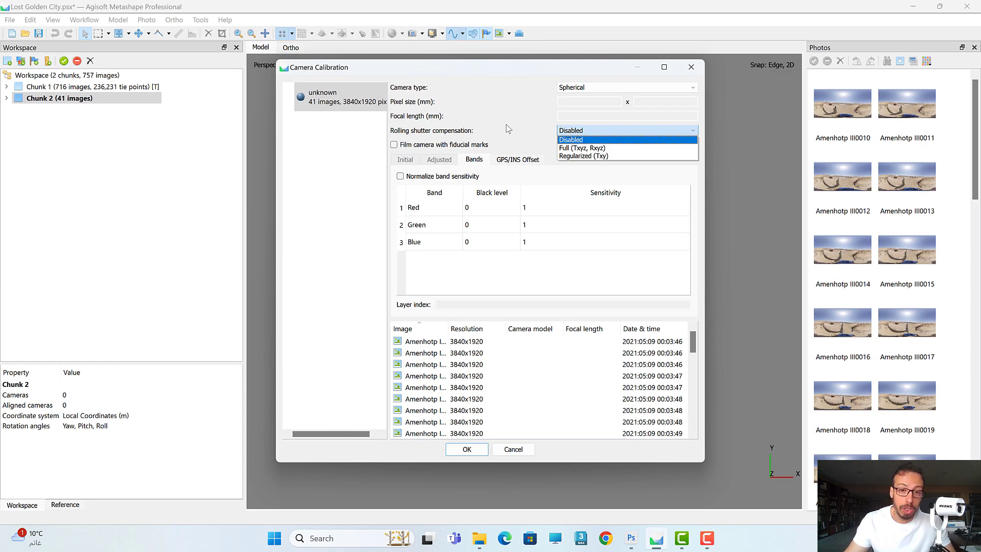
{"action": "left_click", "coordinate": [569, 139]}
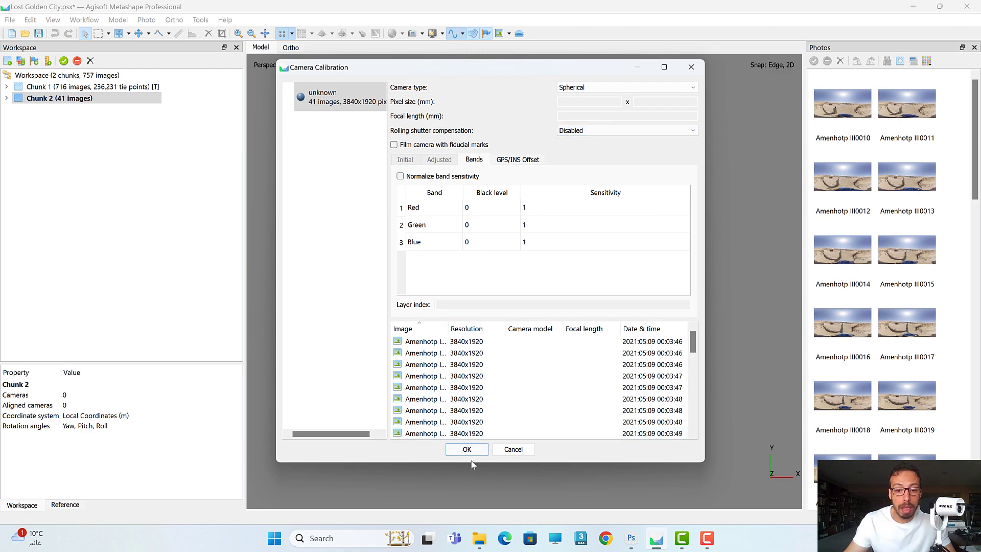
{"action": "left_click", "coordinate": [466, 449]}
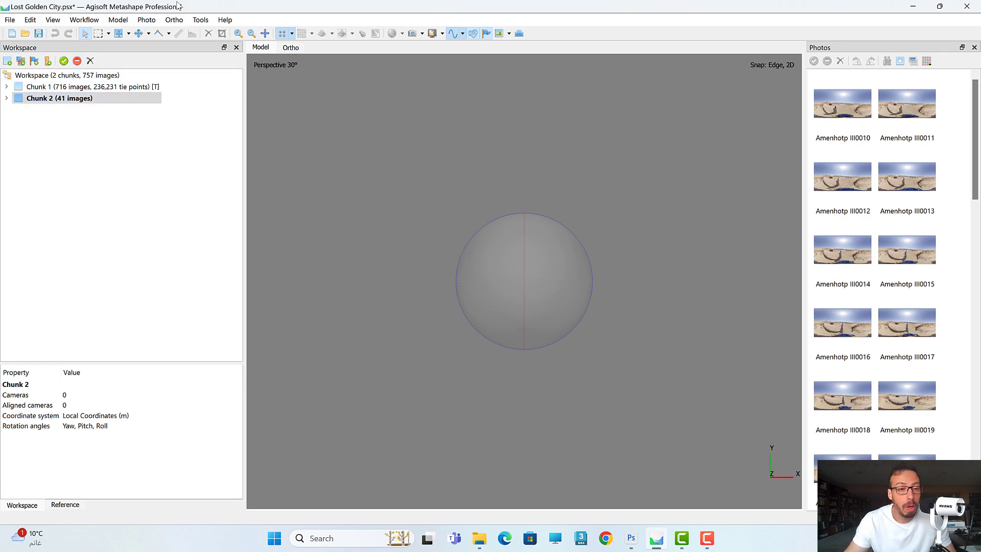
Step: Run Align Photos on Chunk 2 at High accuracy with default limits and watch the details log
{"action": "left_click", "coordinate": [83, 19]}
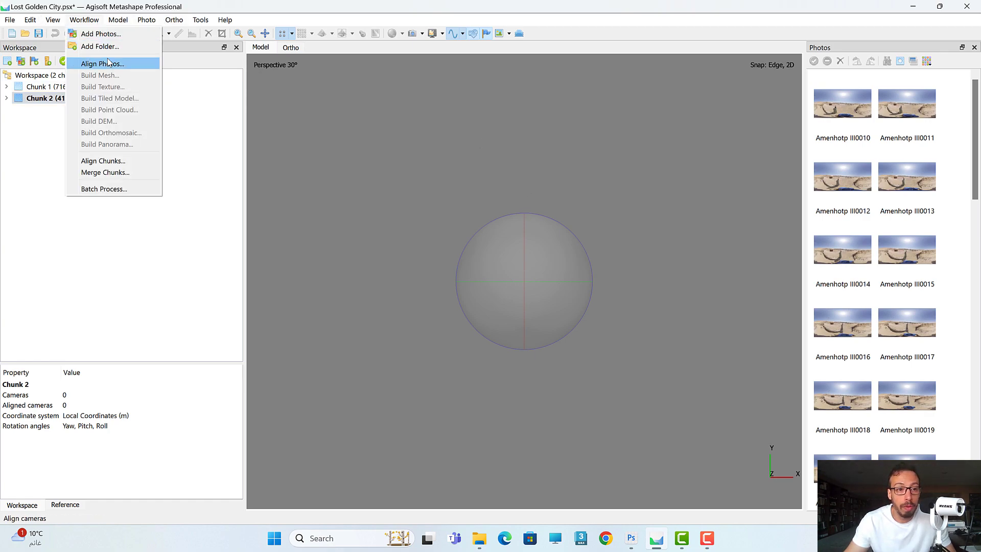
{"action": "left_click", "coordinate": [102, 63]}
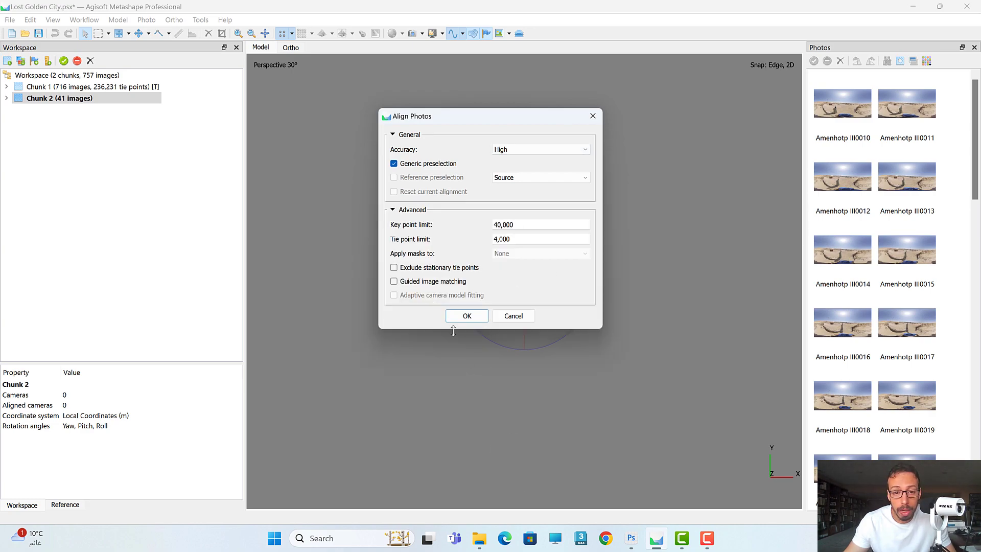
{"action": "left_click", "coordinate": [466, 316]}
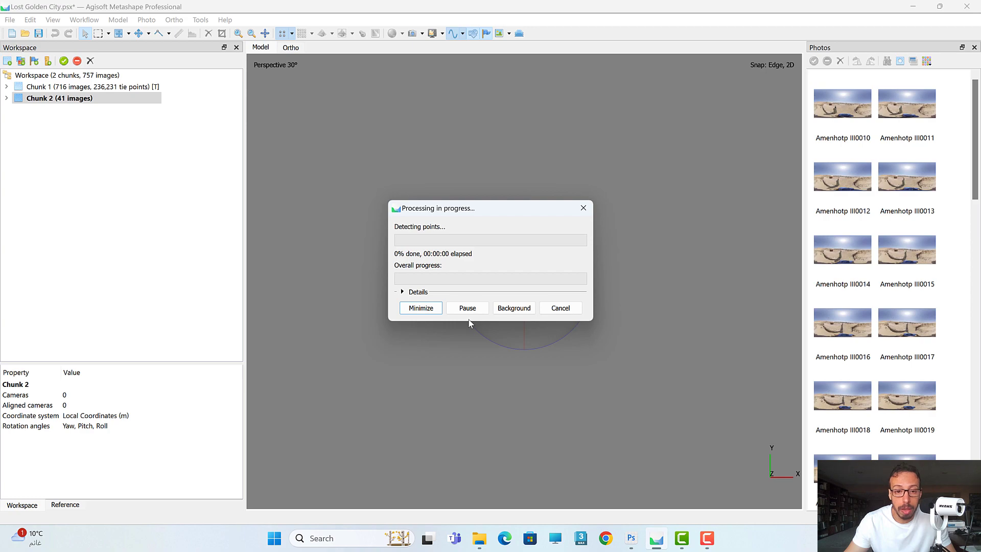
{"action": "mouse_move", "coordinate": [501, 237]}
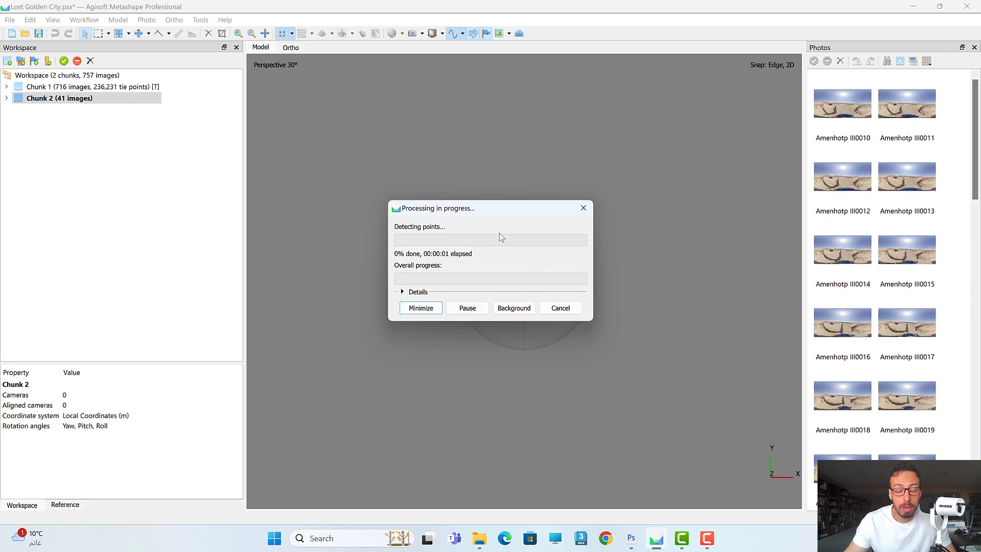
{"action": "mouse_move", "coordinate": [577, 334]}
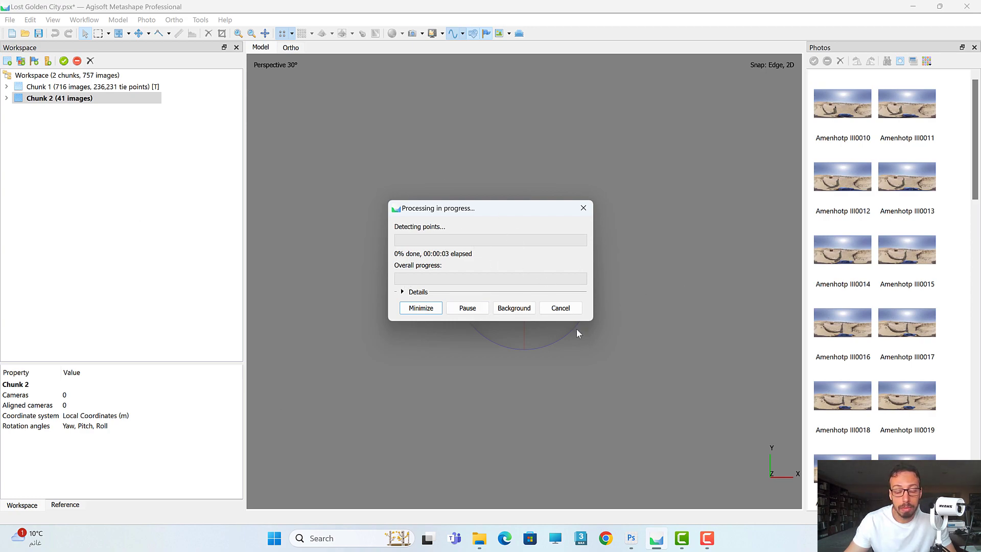
{"action": "left_click", "coordinate": [403, 292]}
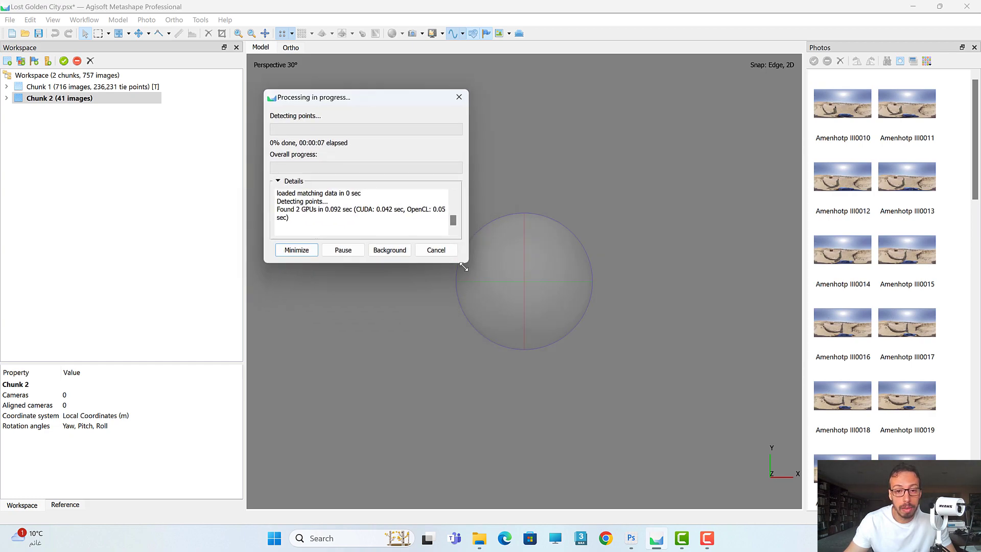
{"action": "left_click_drag", "start_coordinate": [464, 267], "coordinate": [493, 404]}
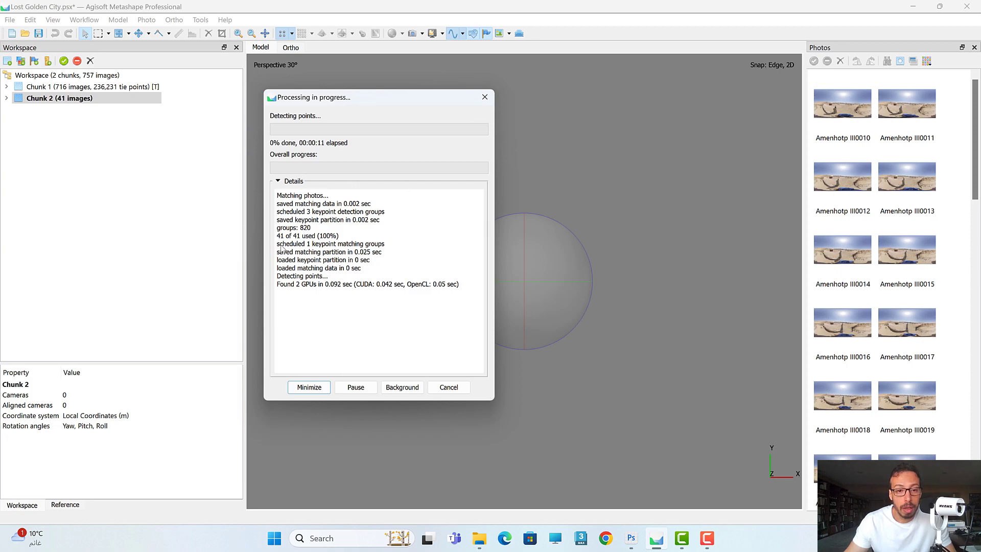
{"action": "mouse_move", "coordinate": [289, 320]}
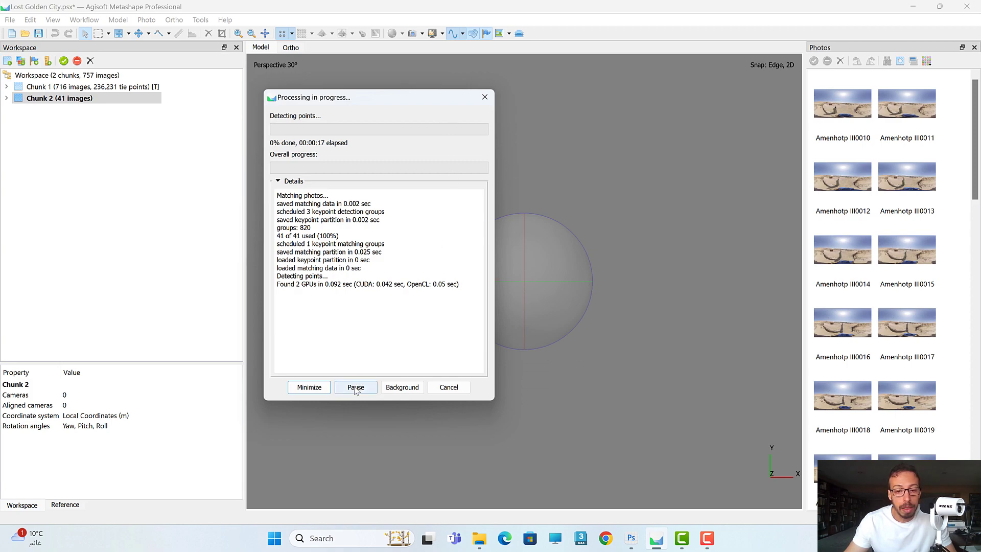
{"action": "mouse_move", "coordinate": [374, 85]}
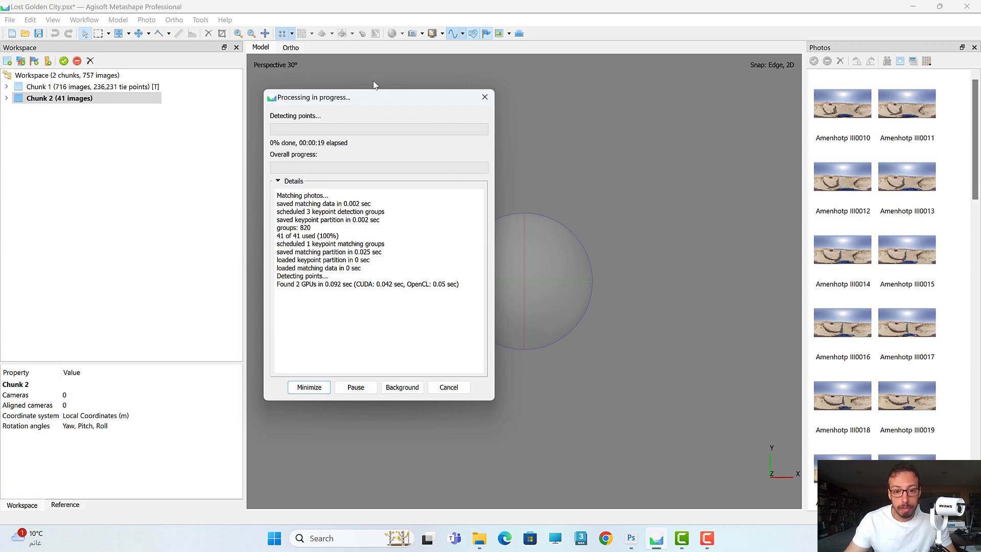
{"action": "mouse_move", "coordinate": [249, 257]}
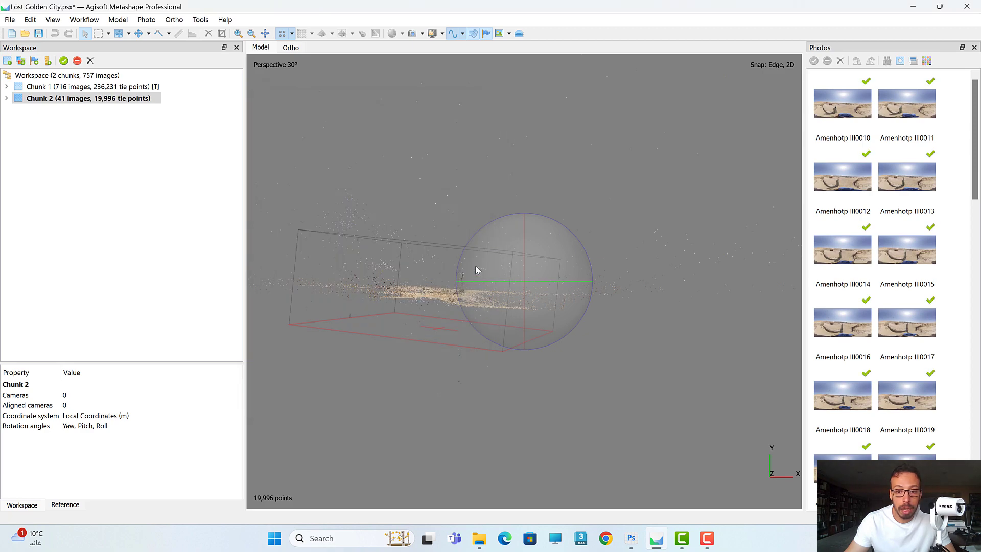
Step: Inspect the aligned spherical cameras, then make Chunk 1 with the Golden City model active
{"action": "left_click_drag", "start_coordinate": [476, 270], "coordinate": [527, 310]}
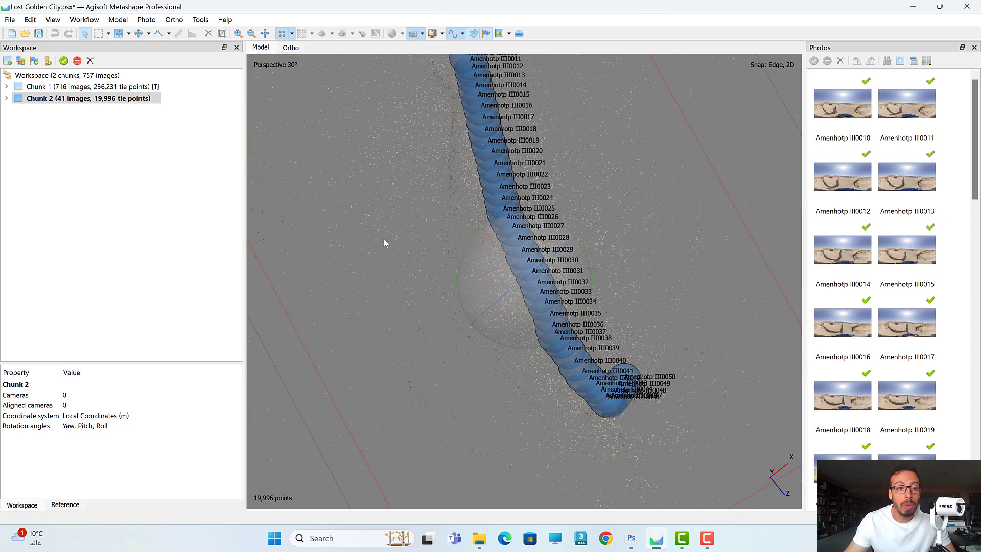
{"action": "left_click", "coordinate": [81, 86]}
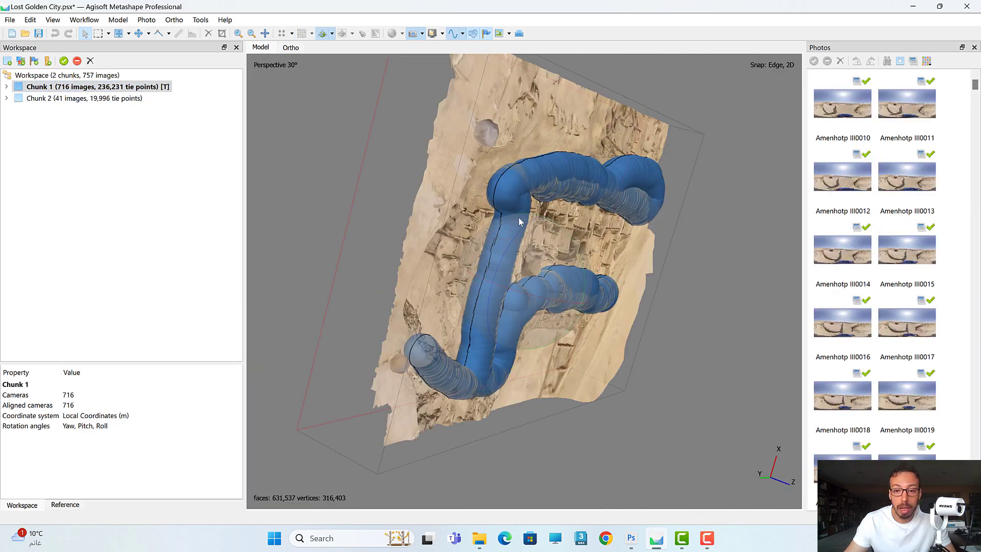
Step: Orbit and zoom the Golden City model to follow the camera track from above
{"action": "left_click_drag", "start_coordinate": [519, 222], "coordinate": [545, 276]}
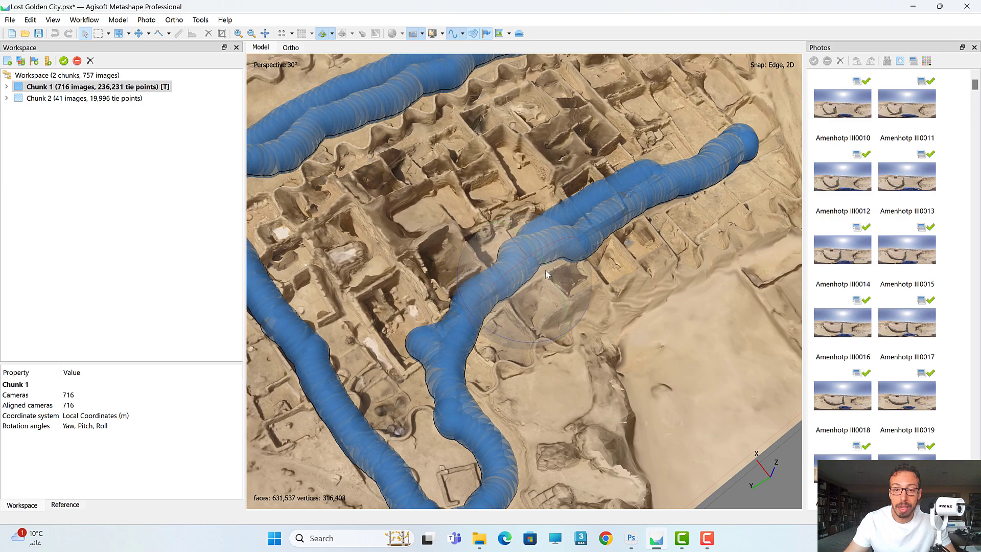
{"action": "left_click_drag", "start_coordinate": [544, 276], "coordinate": [526, 244]}
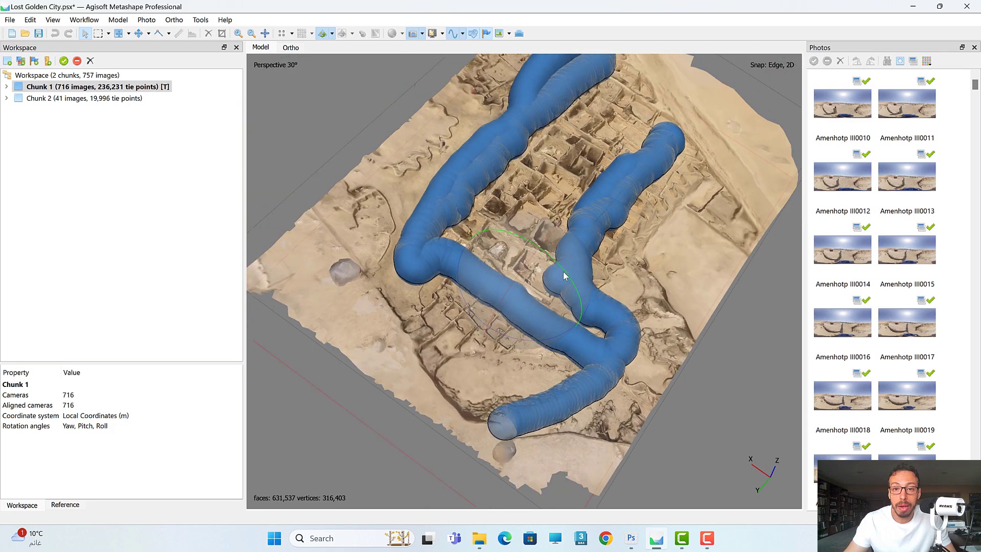
{"action": "left_click_drag", "start_coordinate": [564, 277], "coordinate": [548, 251]}
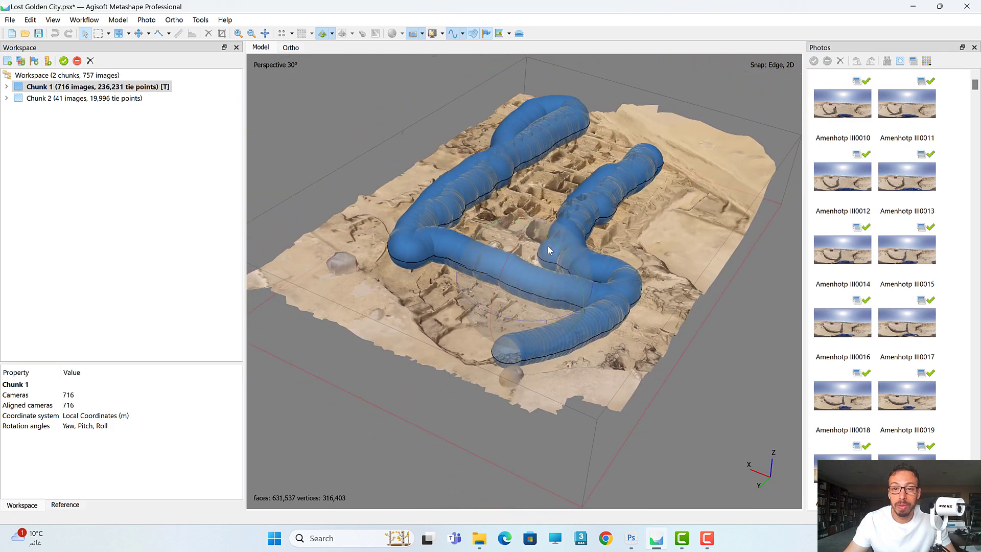
{"action": "left_click_drag", "start_coordinate": [547, 250], "coordinate": [620, 332]}
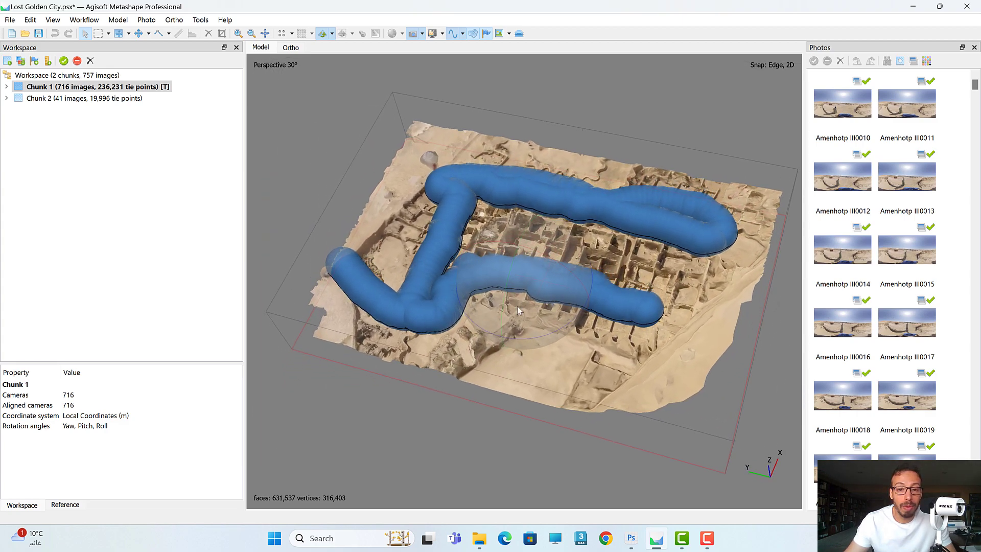
{"action": "left_click_drag", "start_coordinate": [519, 309], "coordinate": [519, 291]}
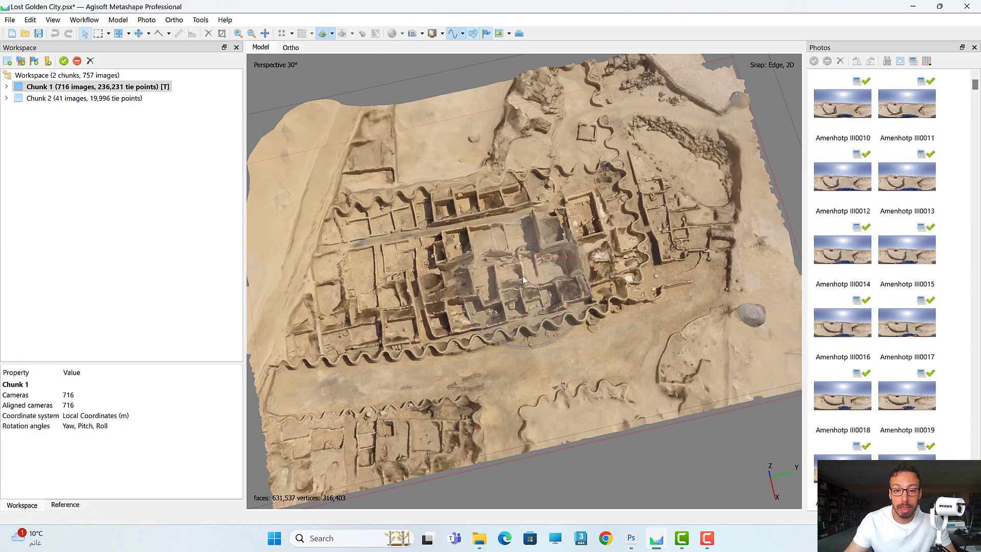
Step: Zoom in close to the city walls and orbit around the ruined rooms
{"action": "left_click_drag", "start_coordinate": [522, 279], "coordinate": [541, 316]}
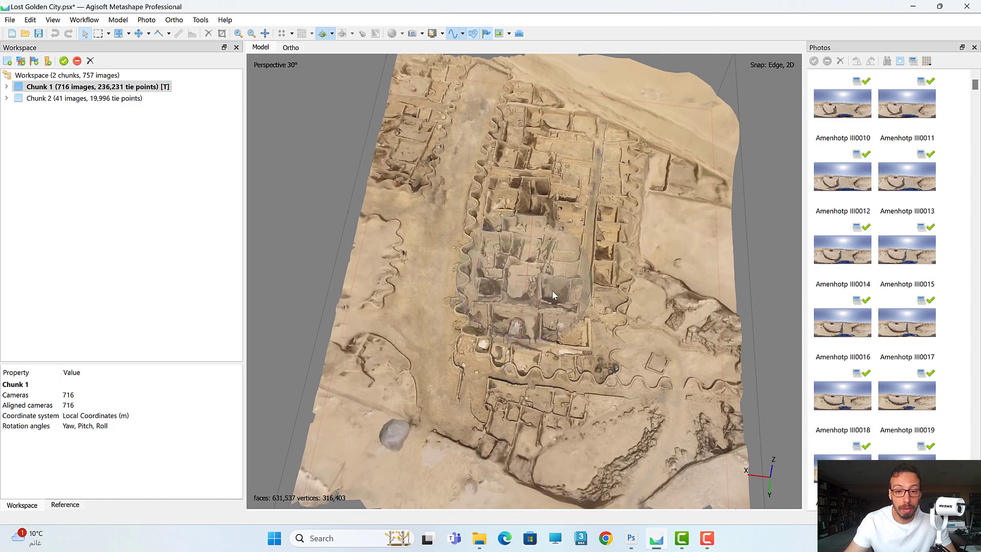
{"action": "left_click_drag", "start_coordinate": [551, 295], "coordinate": [532, 356]}
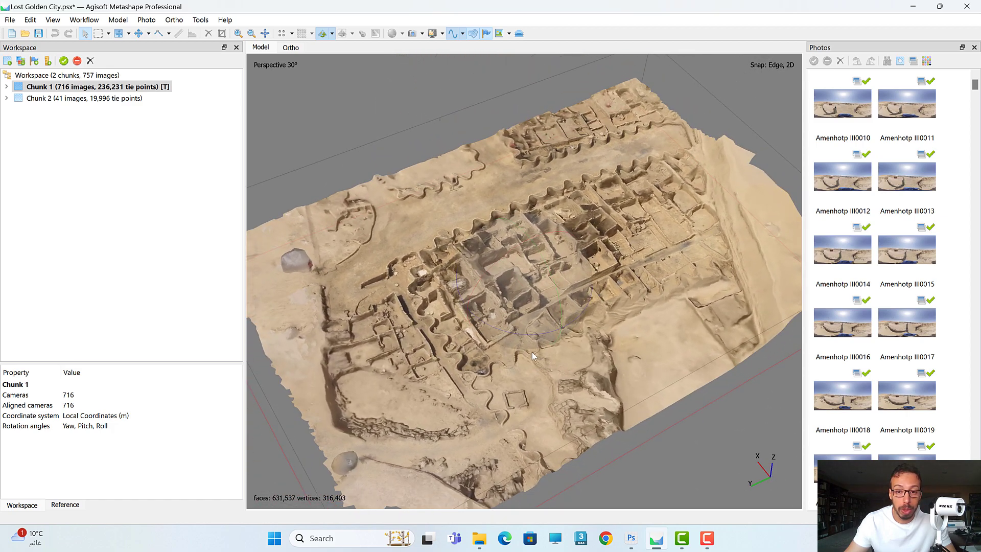
{"action": "left_click_drag", "start_coordinate": [532, 356], "coordinate": [532, 259]}
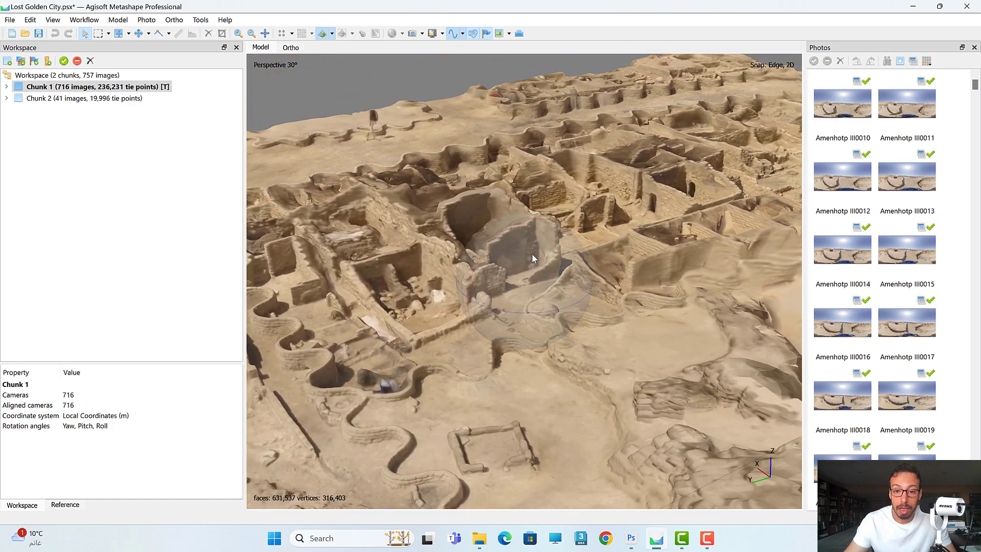
{"action": "left_click_drag", "start_coordinate": [532, 259], "coordinate": [610, 241]}
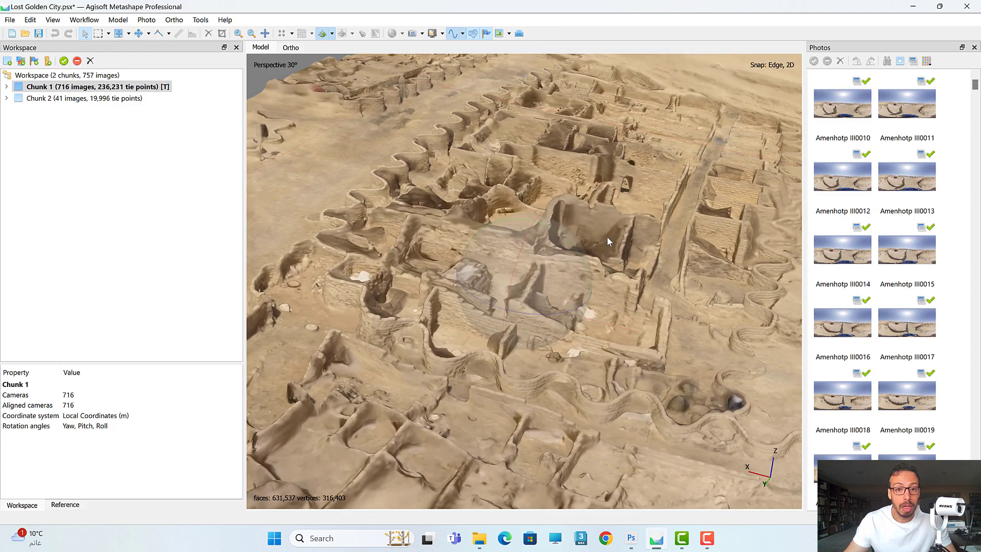
{"action": "mouse_move", "coordinate": [612, 252]}
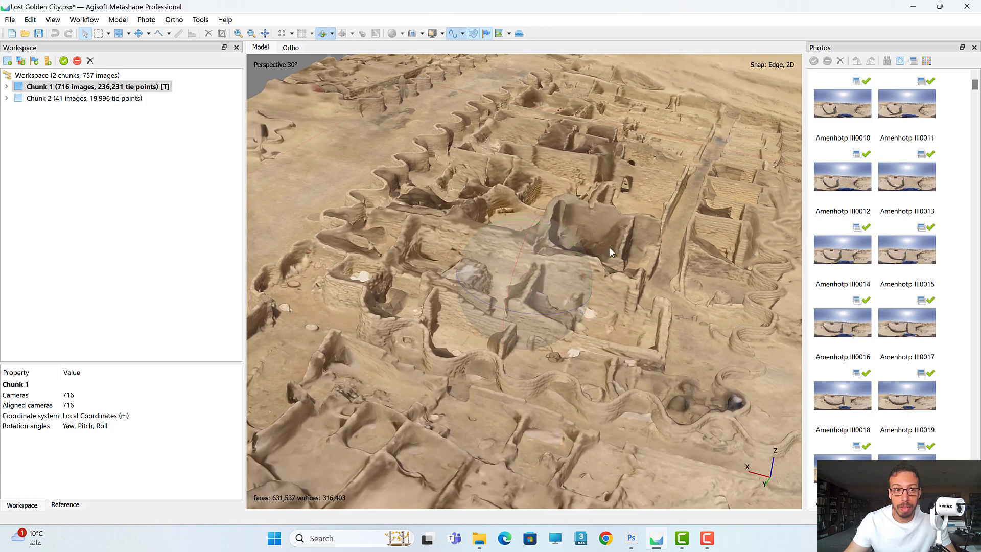